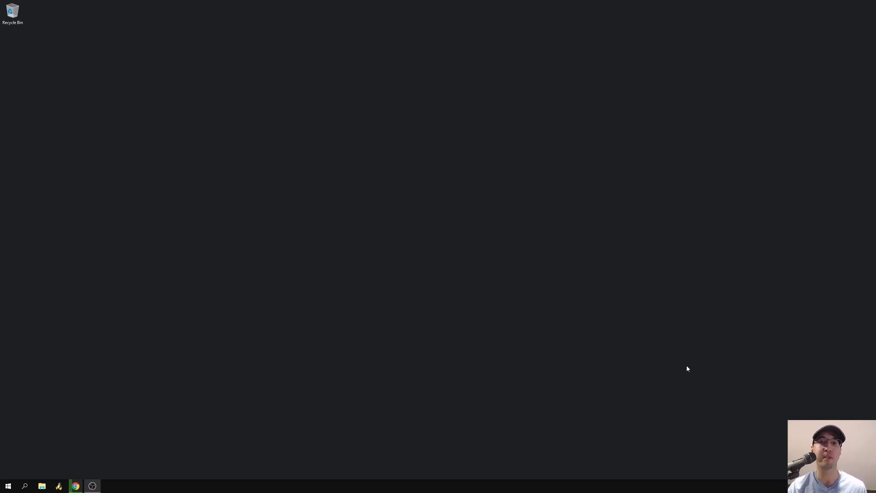
{"action": "mouse_move", "coordinate": [365, 365]}
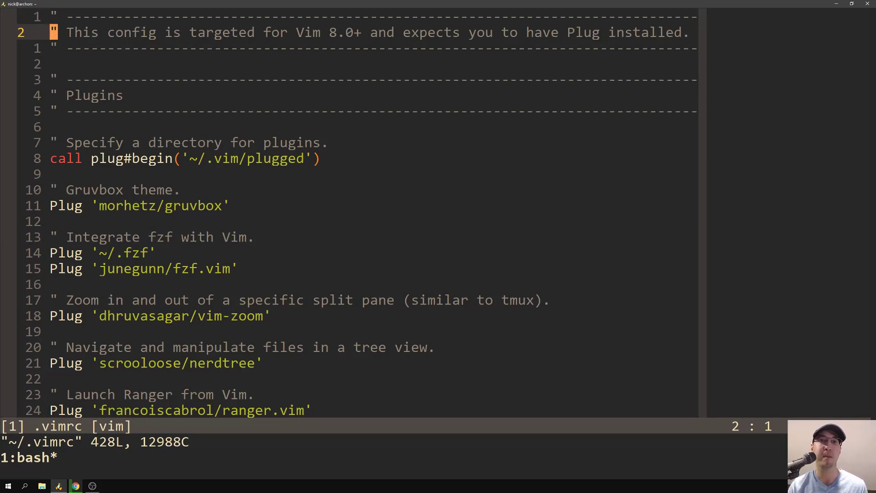
Search /markdown in .vimrc to jump to the vim-markdown Plug line
{"action": "key", "text": "/"}
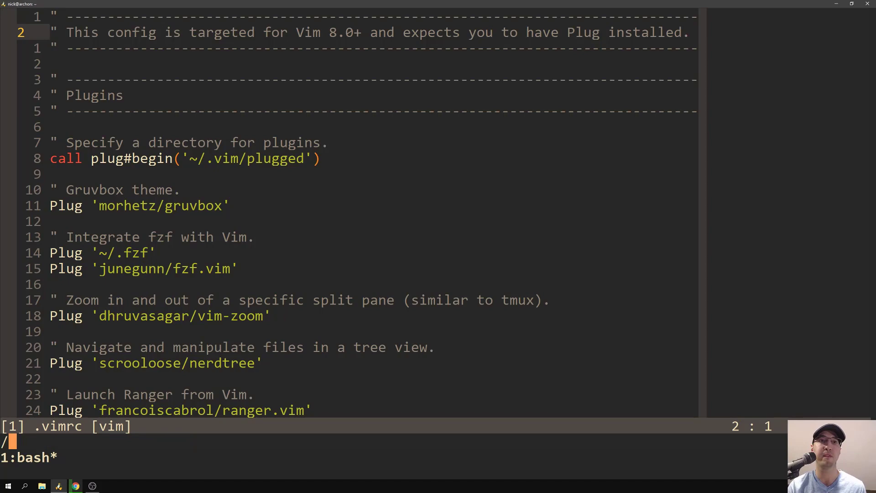
{"action": "type", "text": "mar"}
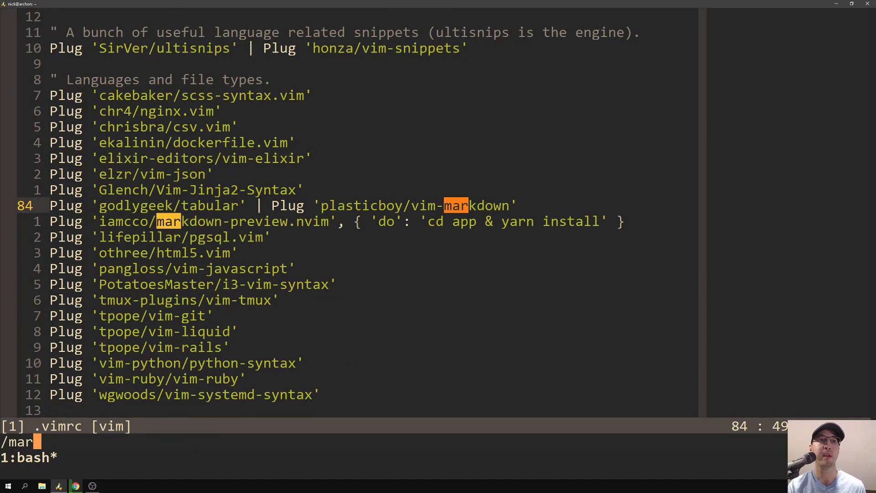
{"action": "type", "text": "kdown"}
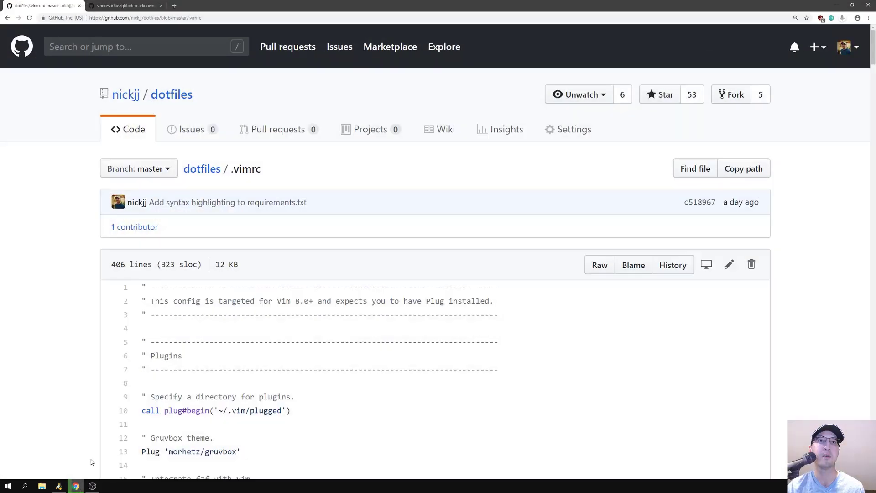
{"action": "mouse_move", "coordinate": [219, 159]}
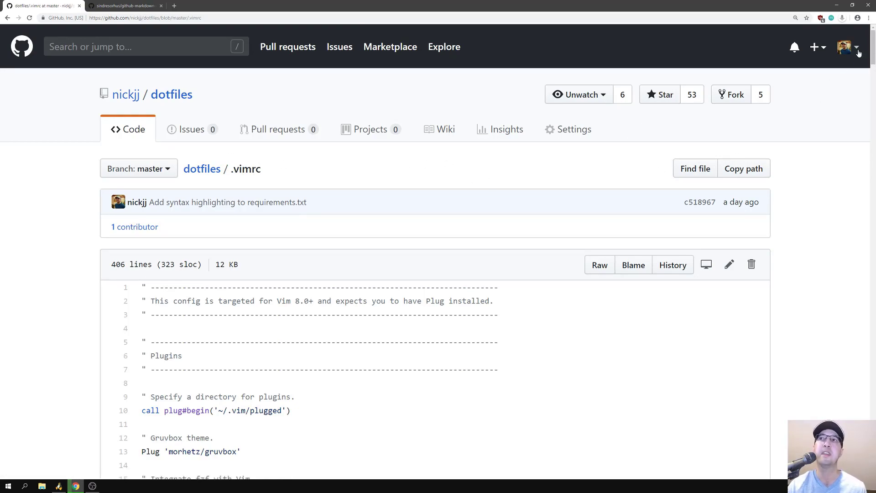
{"action": "scroll", "scroll_direction": "down", "scroll_amount": 3}
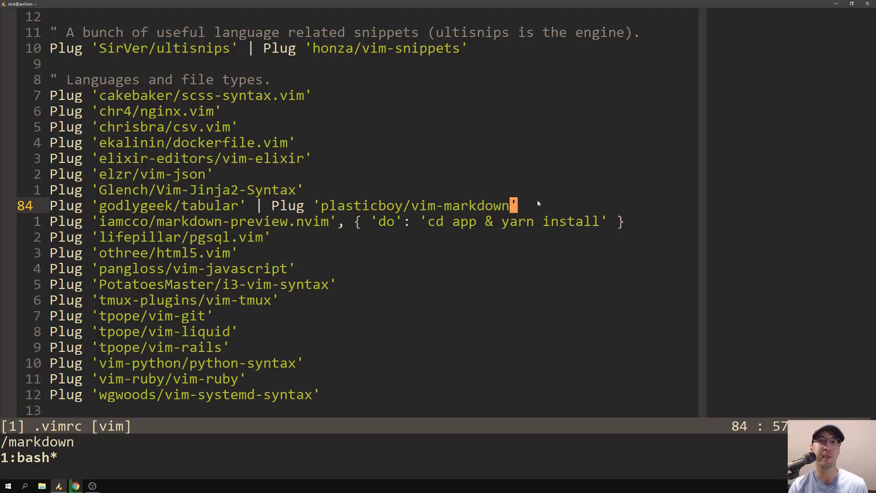
Move up to the blank line below the junegunn/limelight.vim plugin entry
{"action": "key", "text": "b"}
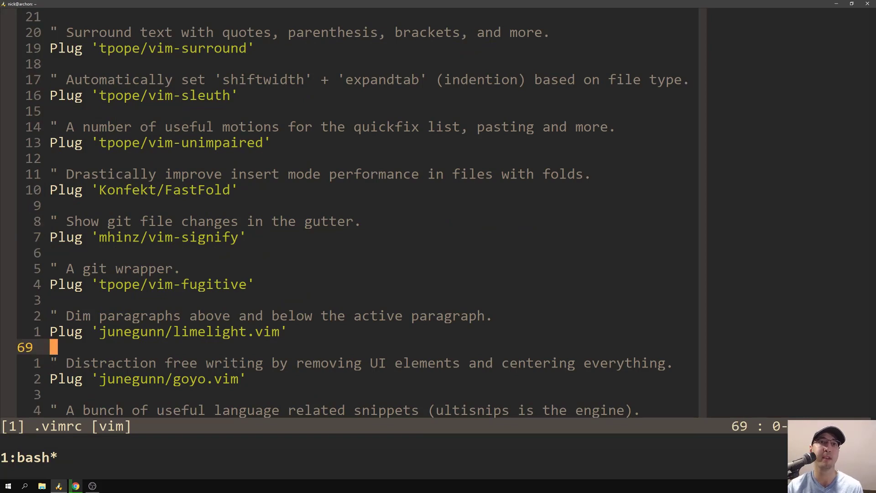
Run :Limelight on the limelight plugin line to try paragraph dimming
{"action": "key", "text": "k"}
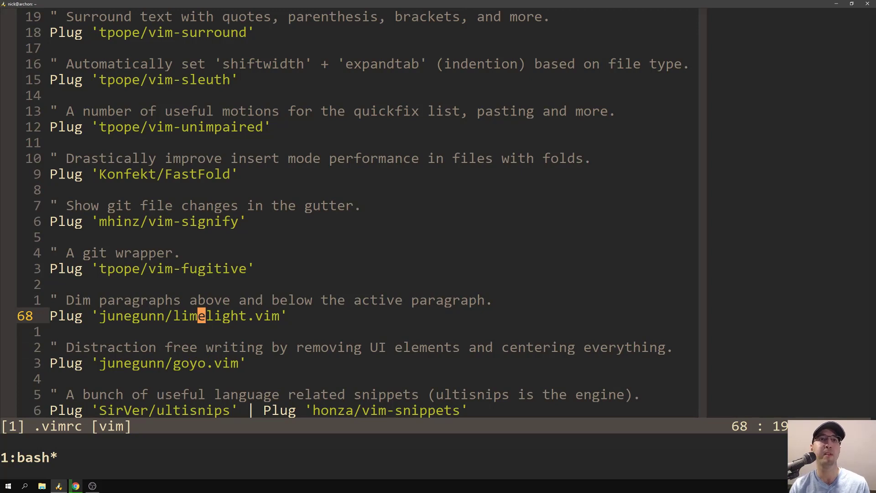
{"action": "key", "text": ":"}
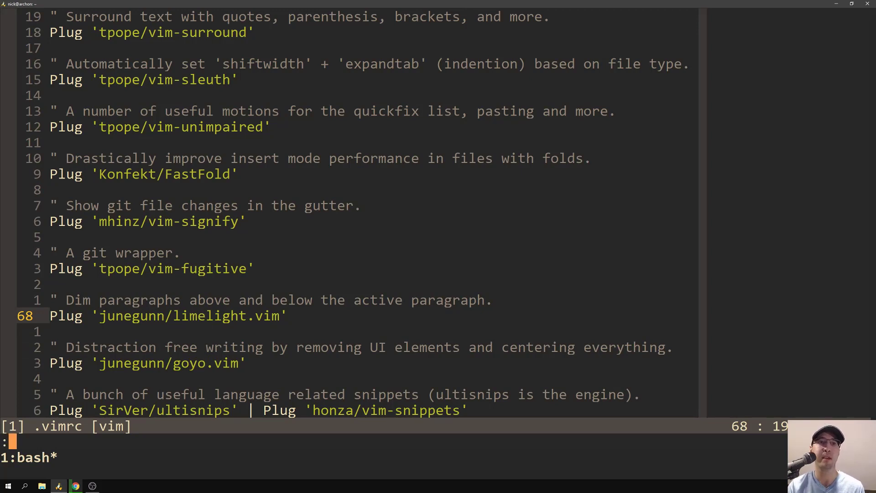
{"action": "type", "text": "Limel"}
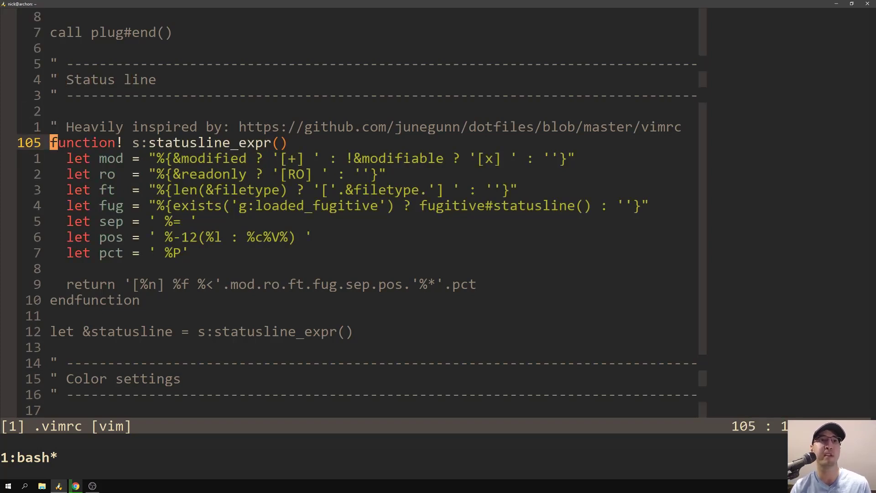
Move down to the status line function and run :Limelight! to switch dimming off
{"action": "key", "text": "j"}
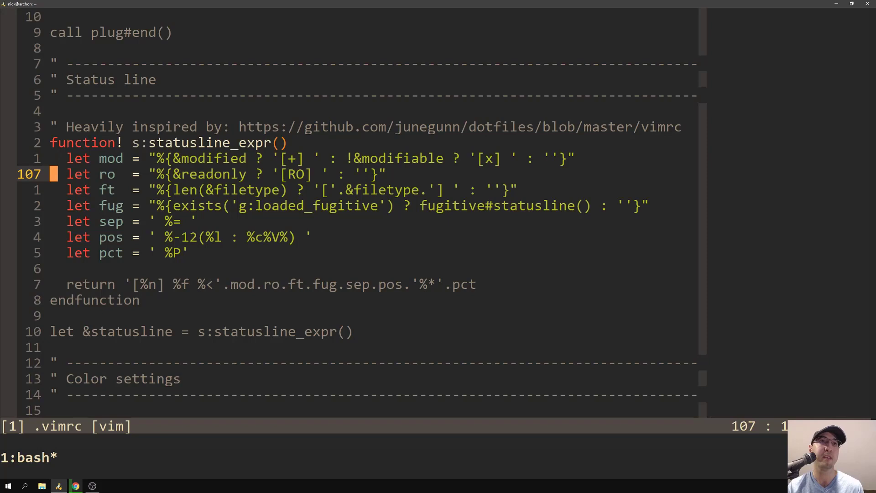
{"action": "type", "text": ":L"}
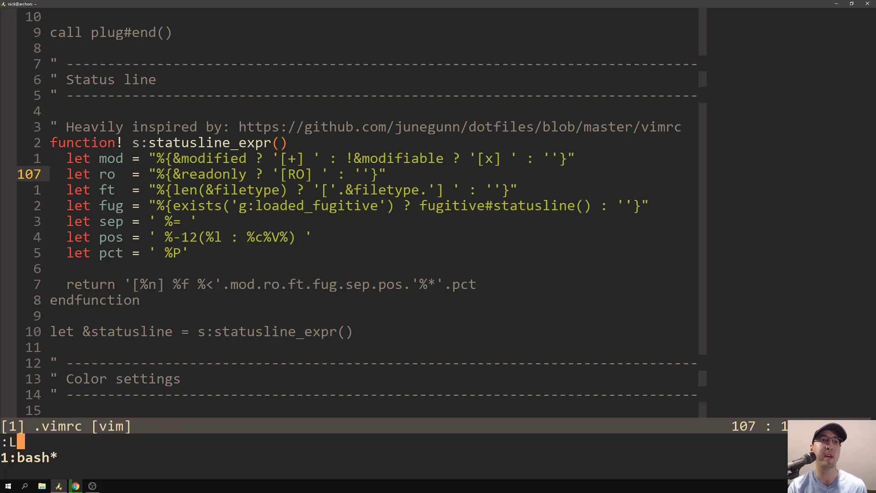
{"action": "type", "text": "imelight"}
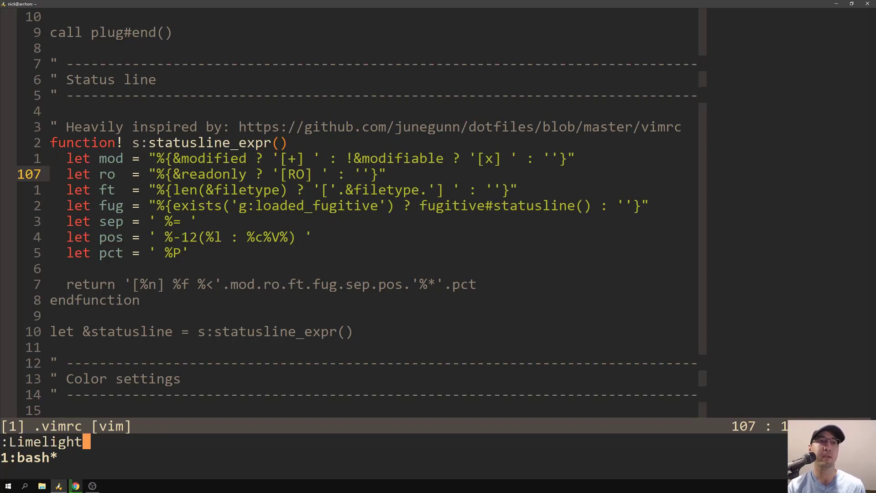
{"action": "type", "text": "!"}
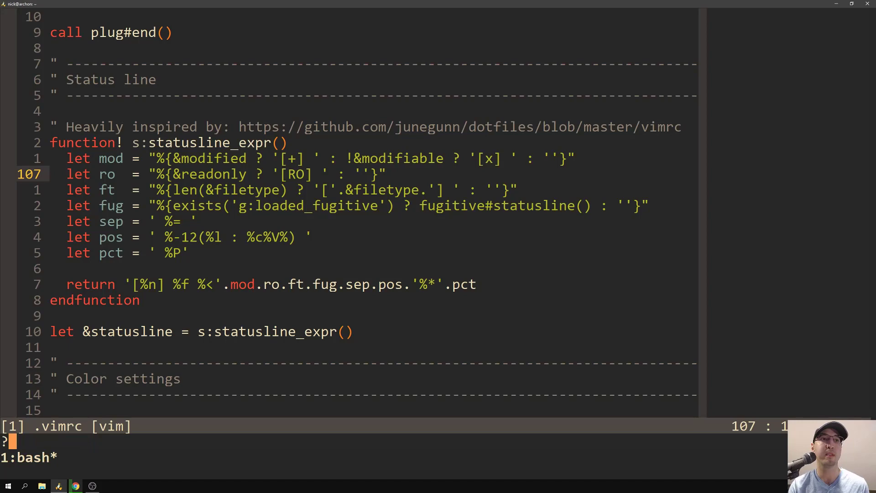
Find the goyo.vim line, try :Goyo distraction-free mode, then quit Vim
{"action": "type", "text": "goyo"}
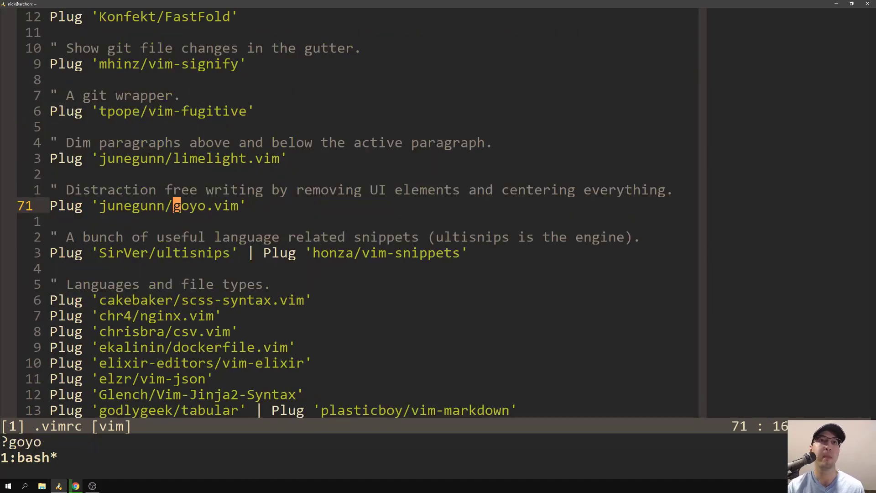
{"action": "type", "text": ":Yo"}
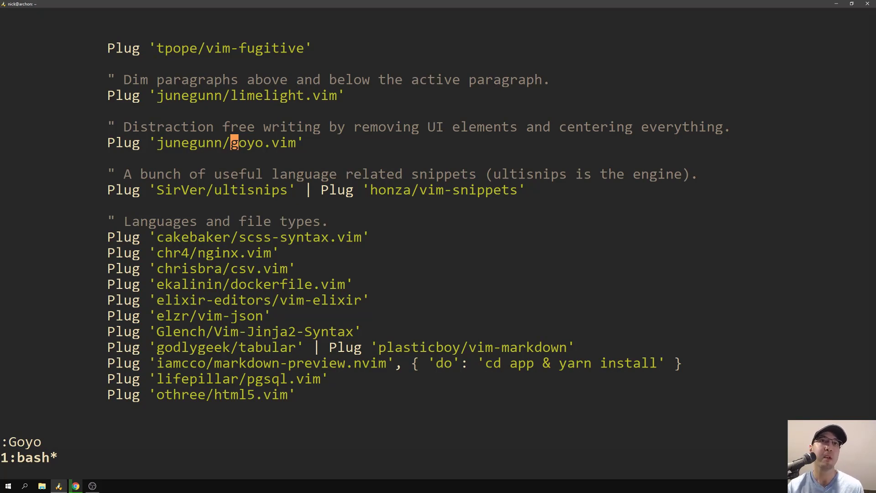
{"action": "key", "text": "k"}
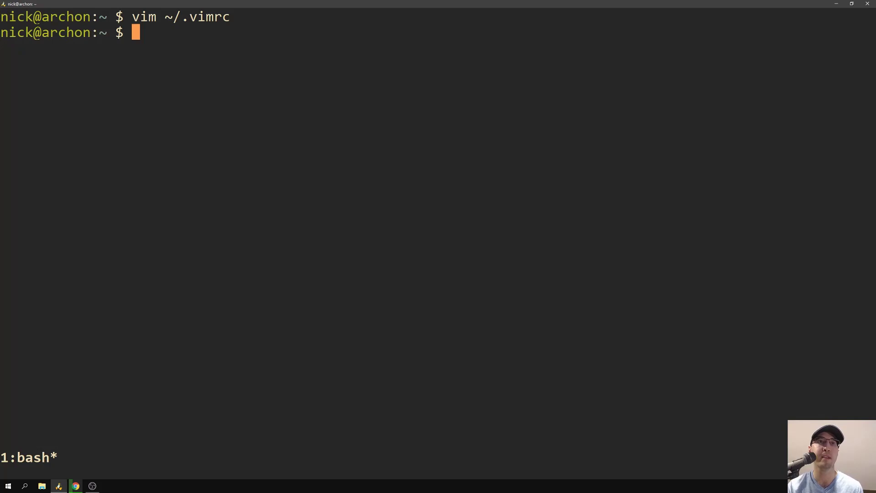
Change to /d/src/tutorials/markdown and list its contents recursively with ls -laR
{"action": "type", "text": "cd /d/src/t"}
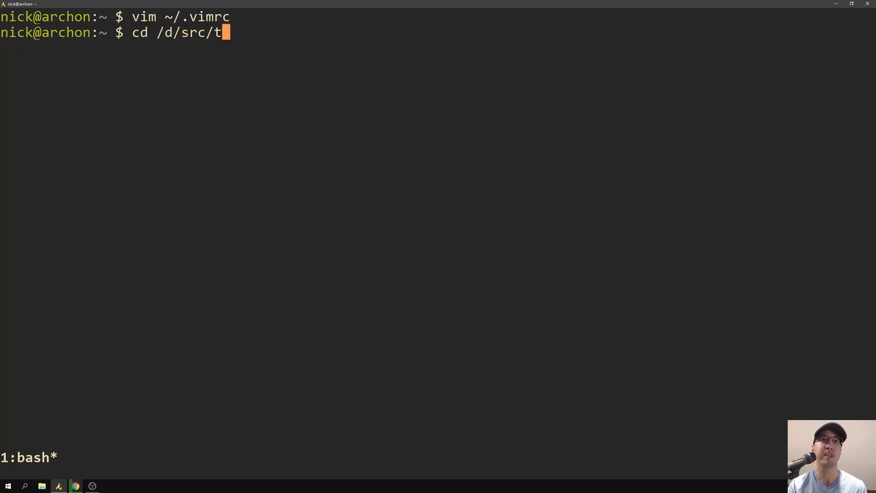
{"action": "type", "text": "utorials/markdown/"}
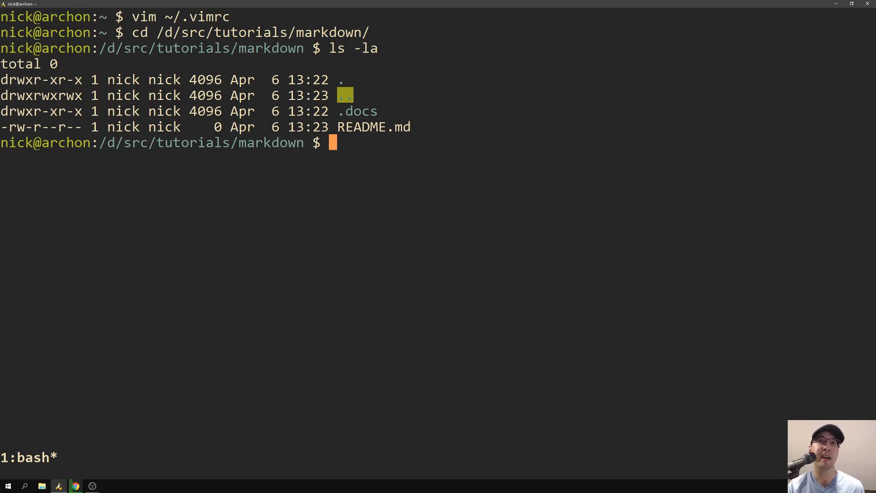
{"action": "type", "text": "ls -laR"}
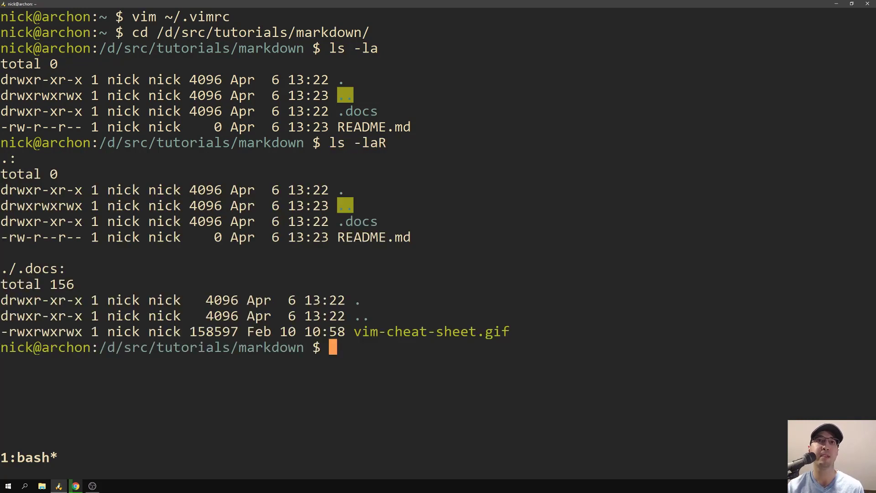
{"action": "mouse_move", "coordinate": [433, 347]}
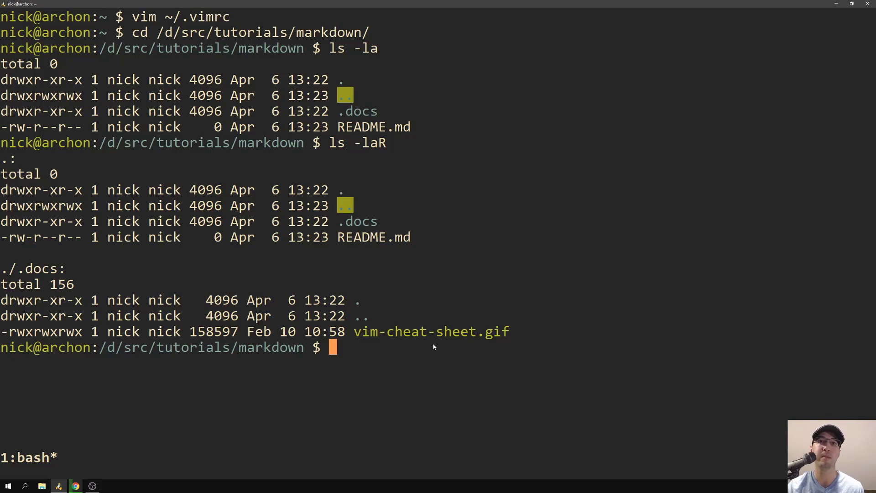
{"action": "mouse_move", "coordinate": [629, 325]}
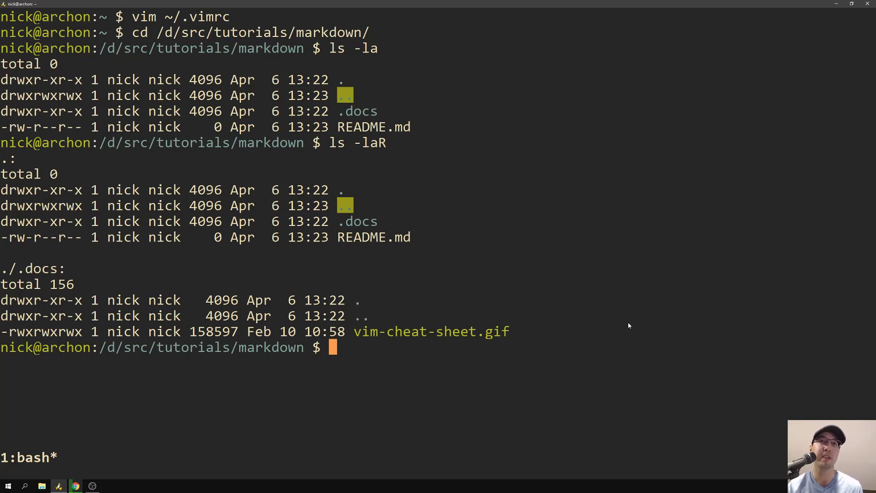
Launch vim . in the markdown folder to get the fzf file finder
{"action": "type", "text": "v"}
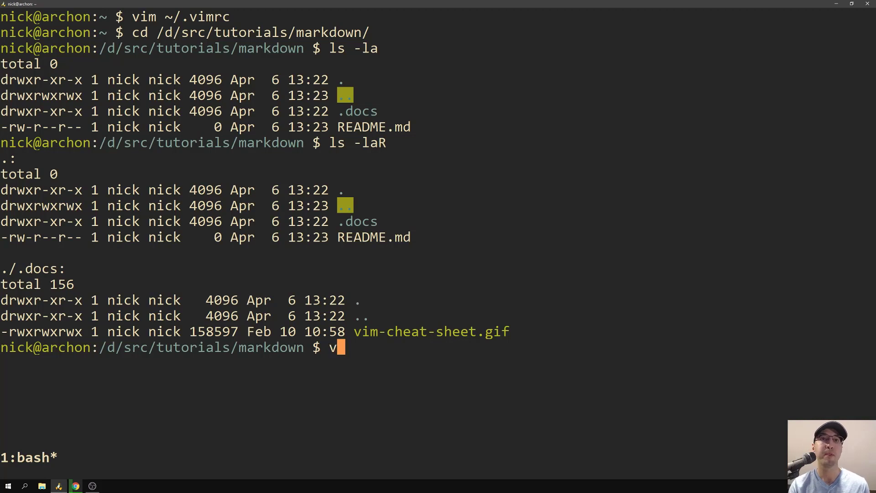
{"action": "type", "text": "im ."}
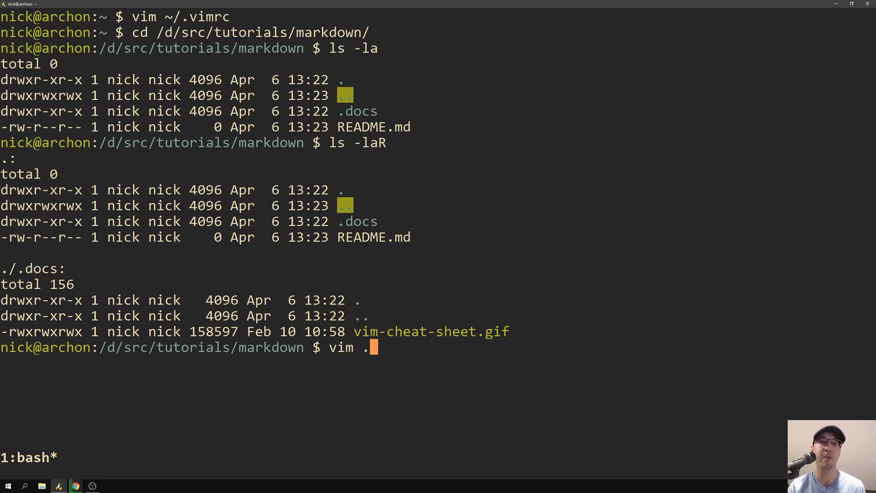
{"action": "key", "text": "Enter"}
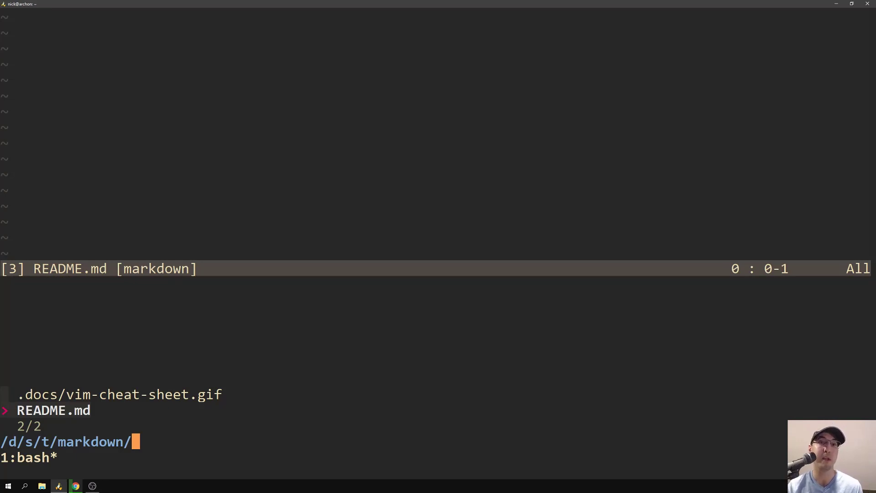
Write README.md with '# Simple readme file', a blank line and 'Hello world.', then save it
{"action": "key", "text": "Enter"}
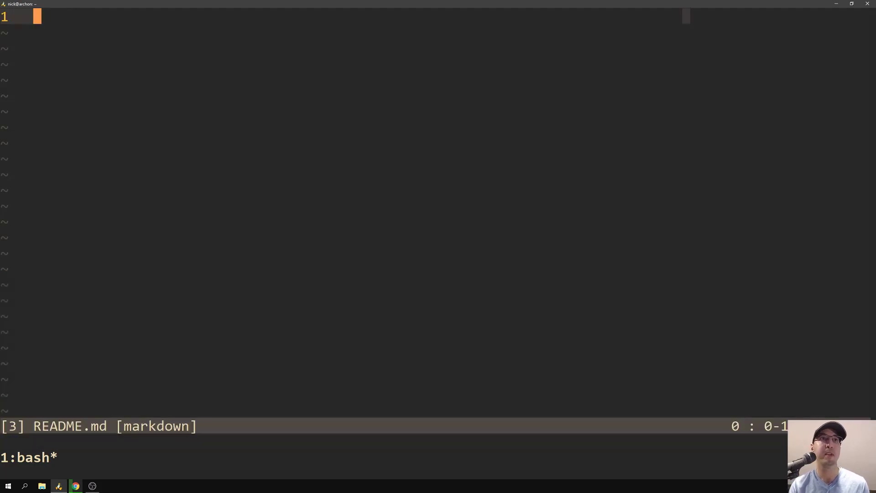
{"action": "type", "text": "#"}
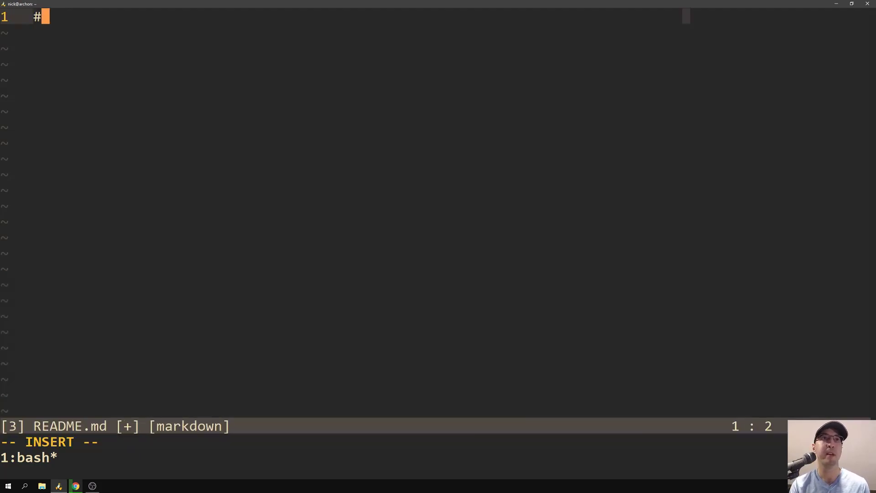
{"action": "type", "text": "Simple readme file"}
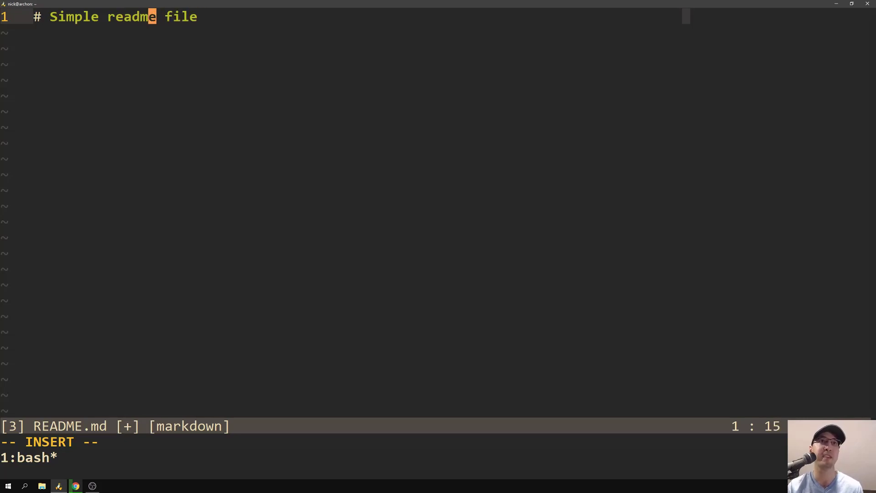
{"action": "key", "text": "Home"}
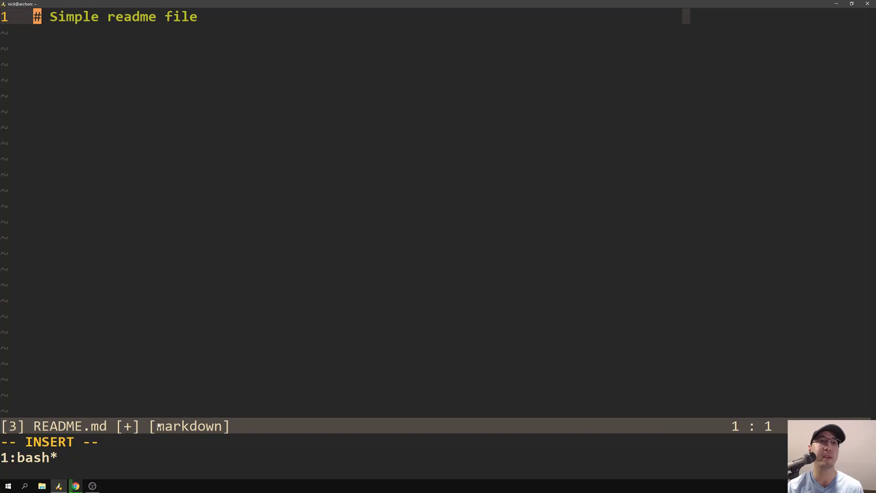
{"action": "mouse_move", "coordinate": [241, 16]}
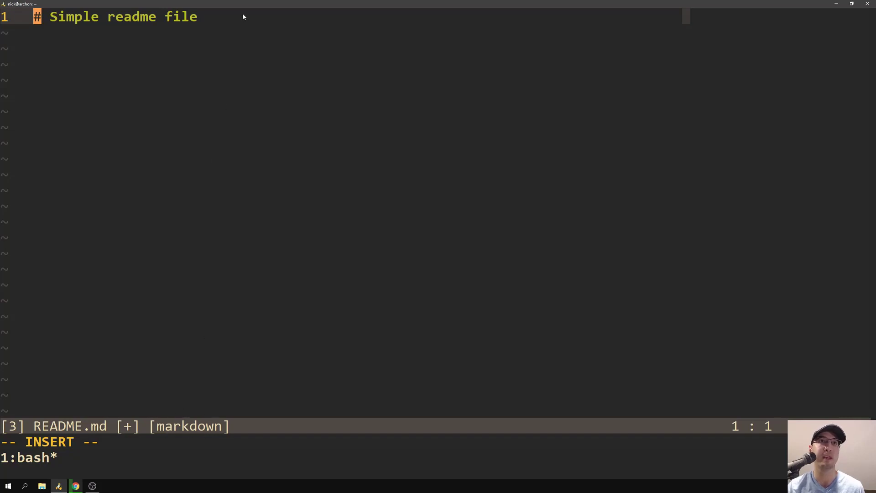
{"action": "key", "text": "End"}
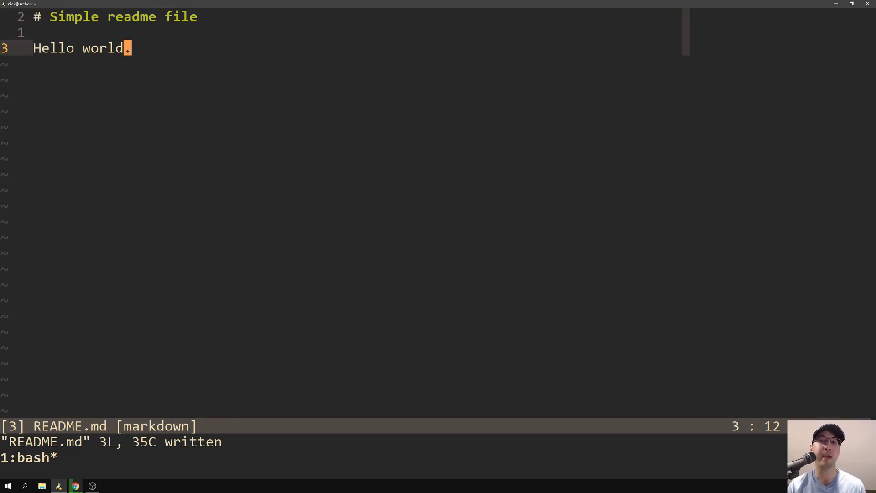
{"action": "type", "text": ":MarkdownPreview"}
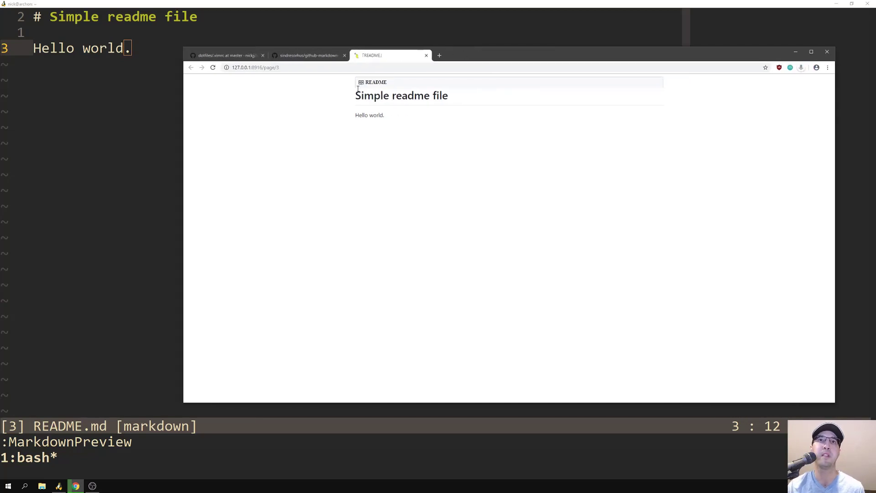
{"action": "mouse_move", "coordinate": [397, 85]}
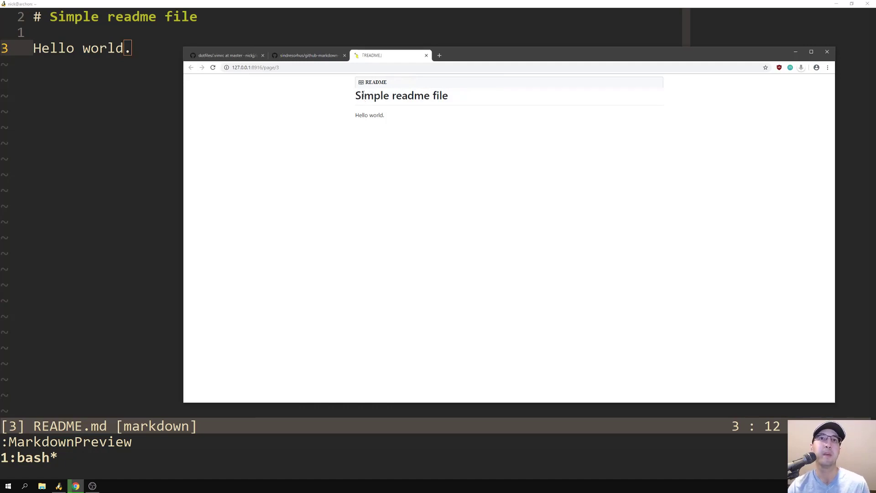
{"action": "mouse_move", "coordinate": [420, 122]}
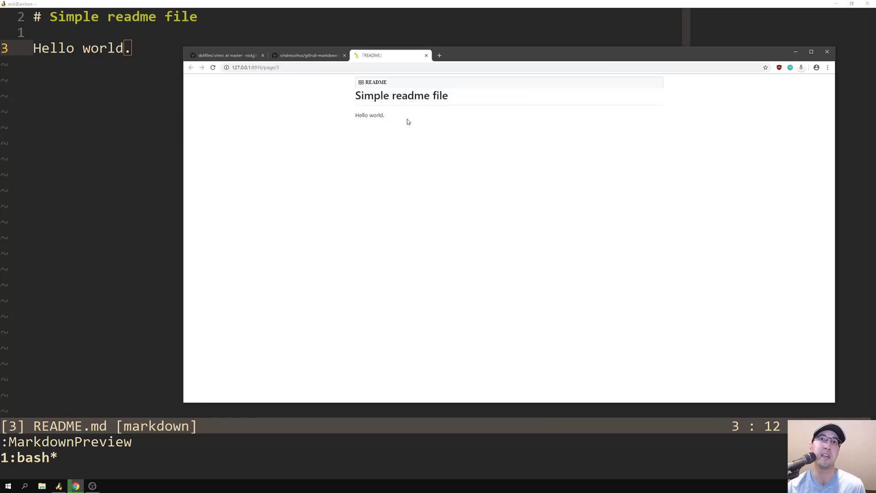
Enlarge the preview, add 'This is a pretty cool markdown set up.' and start vim ~/.vimrc in a new window
{"action": "key", "text": "ctrl++"}
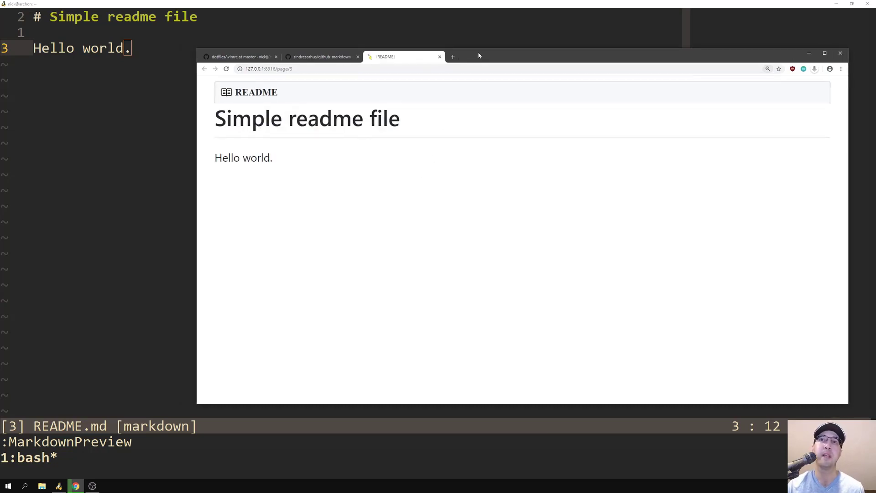
{"action": "mouse_move", "coordinate": [409, 4]}
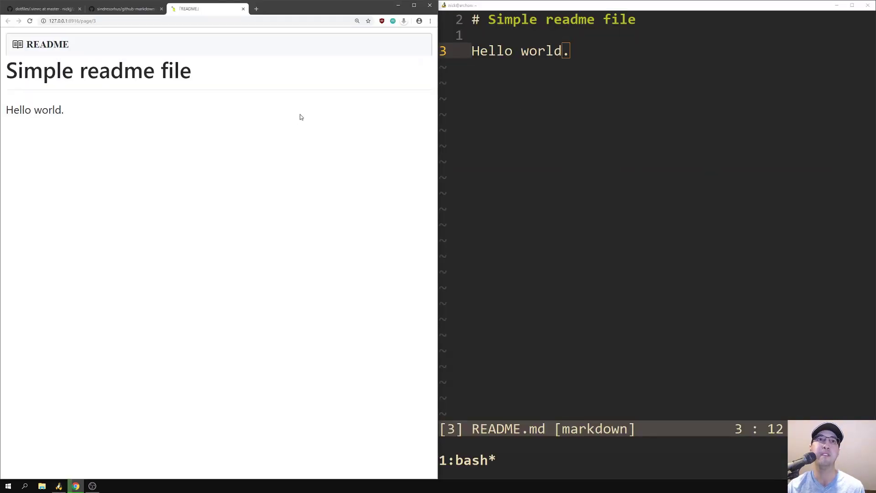
{"action": "key", "text": "a"}
{"action": "type", "text": "I"}
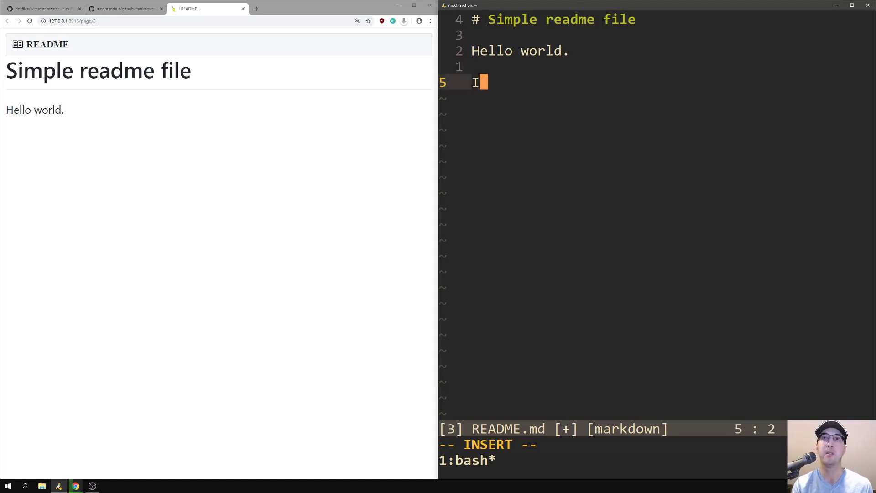
{"action": "type", "text": "This is a pretty coo"}
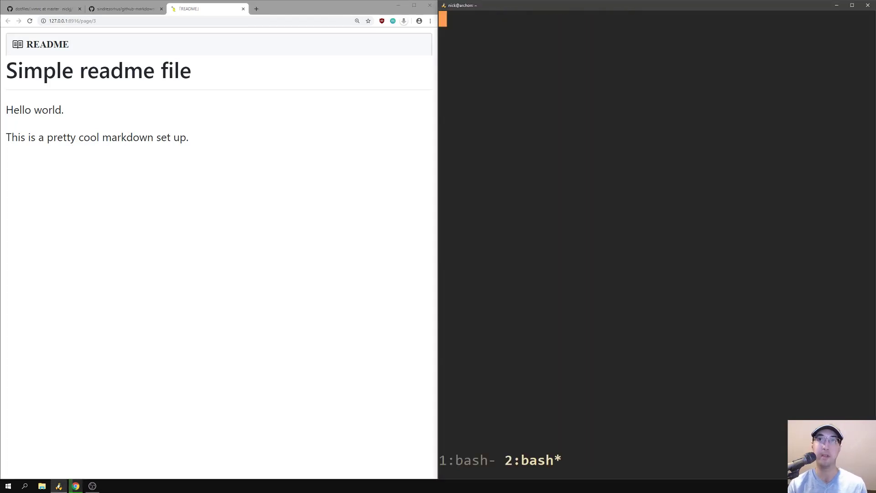
{"action": "type", "text": "vim ~/.v"}
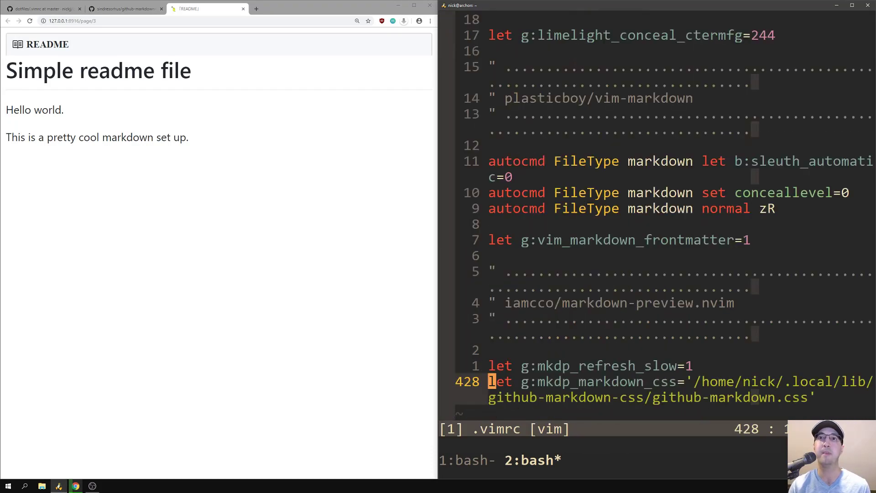
{"action": "mouse_move", "coordinate": [434, 139]}
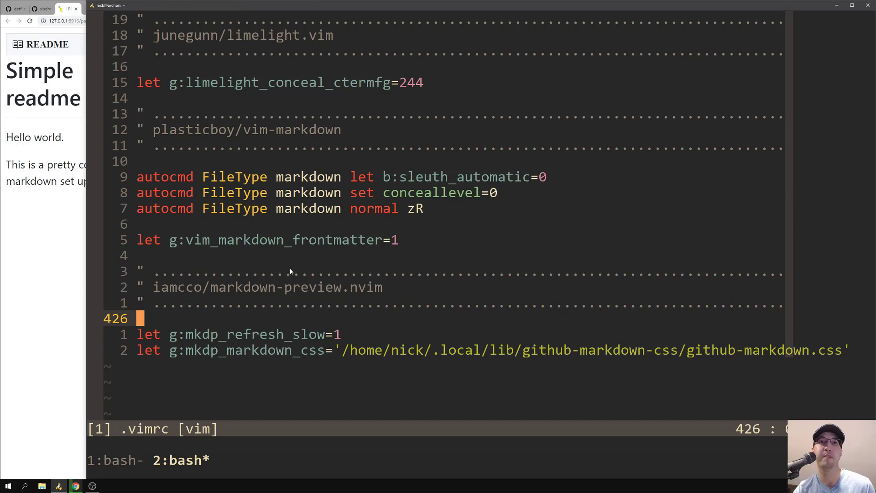
{"action": "mouse_move", "coordinate": [235, 142]}
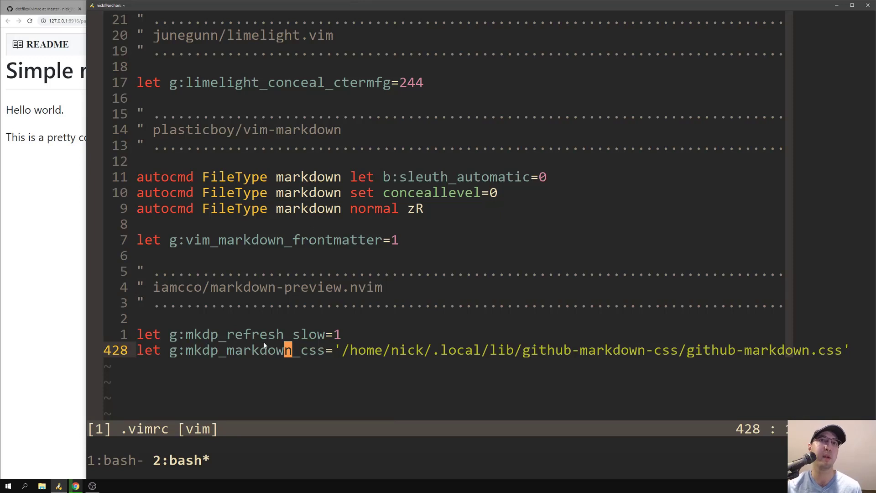
{"action": "mouse_move", "coordinate": [287, 337]}
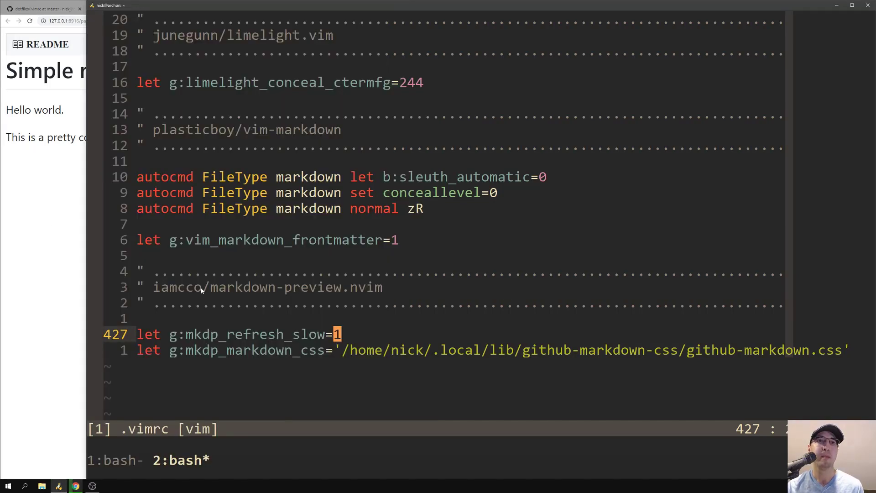
{"action": "mouse_move", "coordinate": [362, 338]}
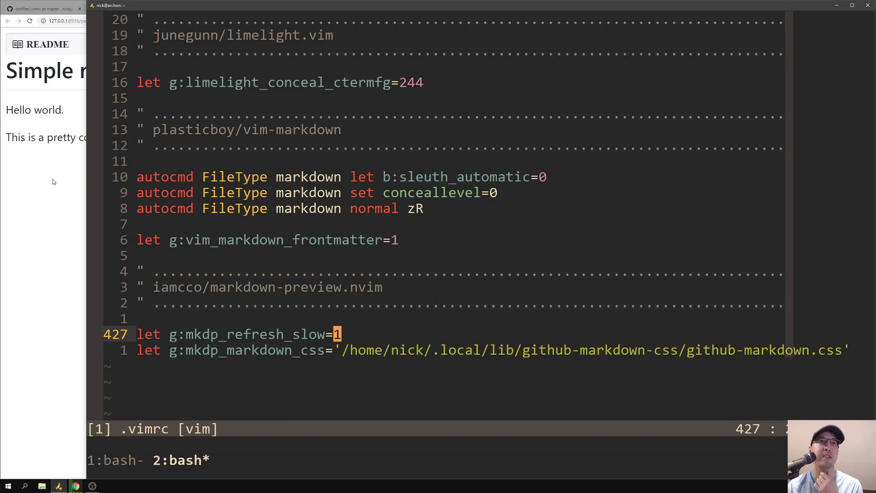
{"action": "mouse_move", "coordinate": [547, 327]}
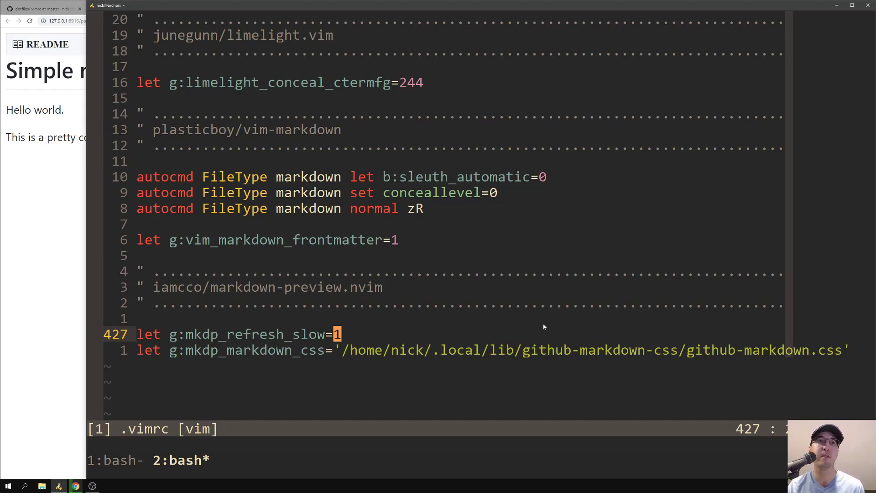
{"action": "mouse_move", "coordinate": [367, 336]}
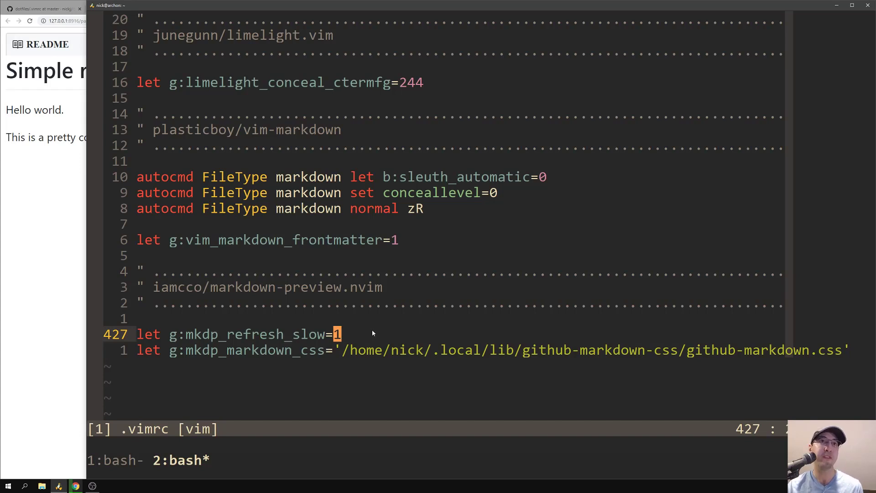
{"action": "mouse_move", "coordinate": [381, 333]}
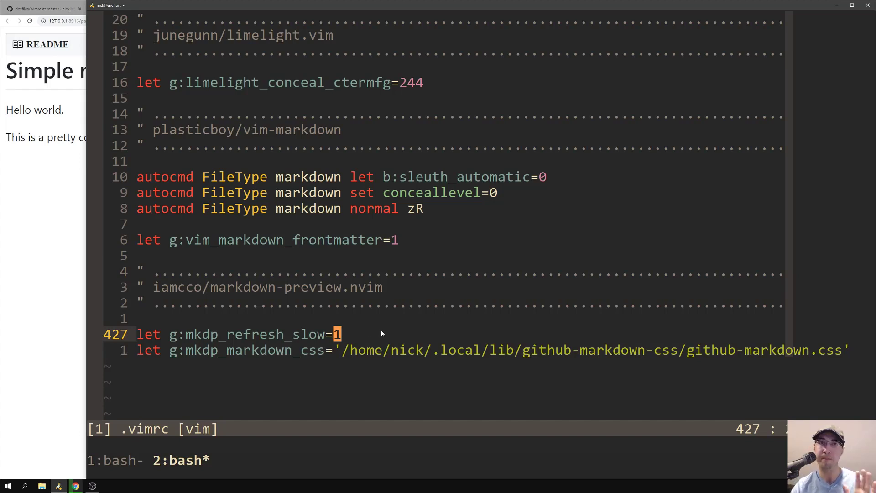
Move down to the mkdp_markdown_css line and point at the GitHub stylesheet path
{"action": "key", "text": "j"}
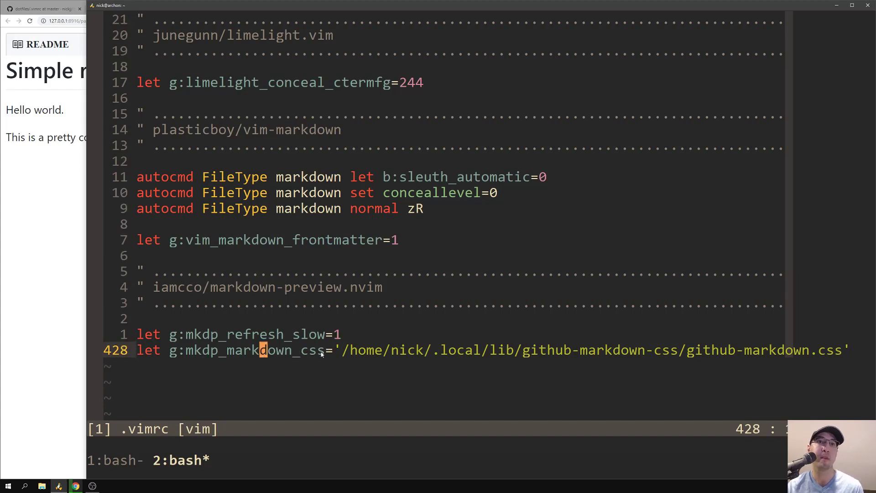
{"action": "left_click", "coordinate": [347, 350]}
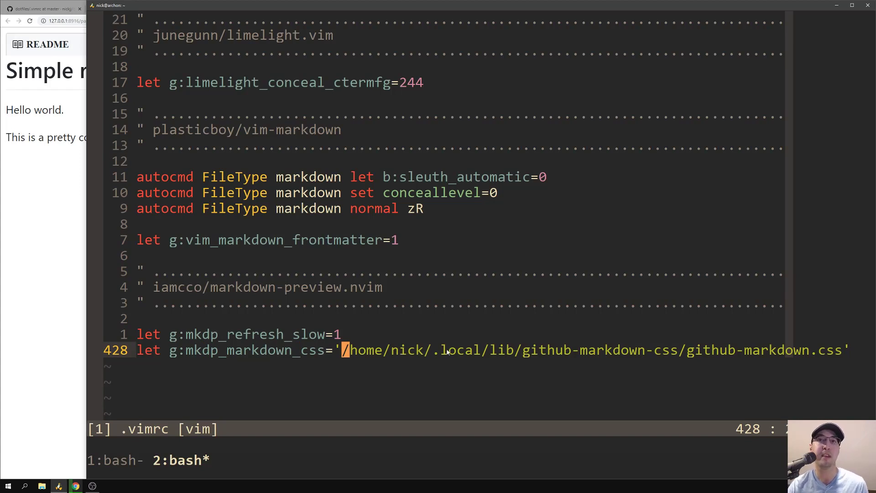
{"action": "mouse_move", "coordinate": [70, 225]}
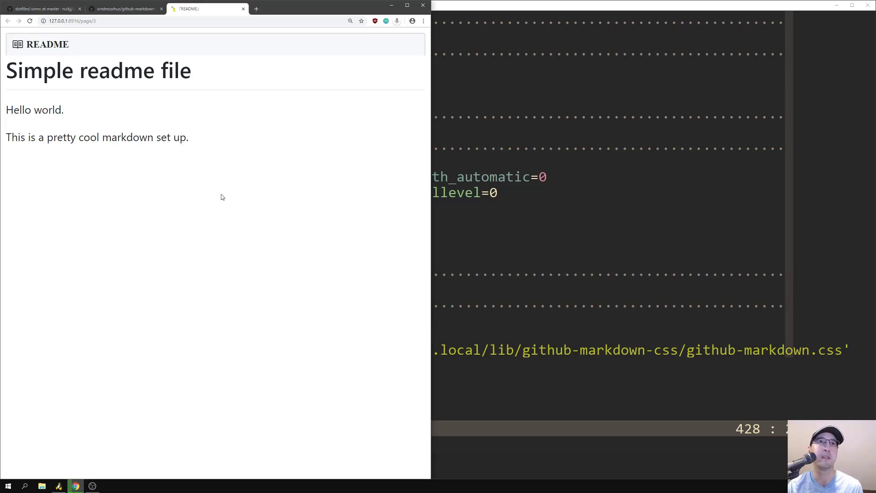
{"action": "mouse_move", "coordinate": [246, 208]}
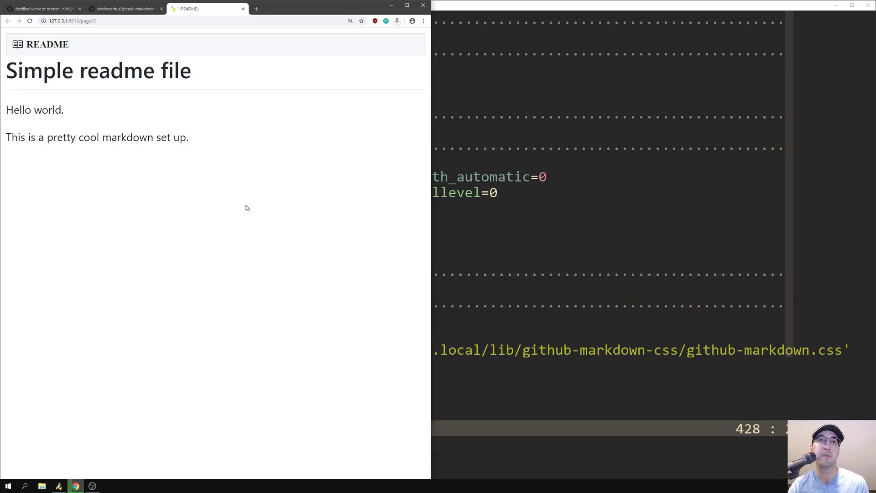
{"action": "mouse_move", "coordinate": [276, 135]}
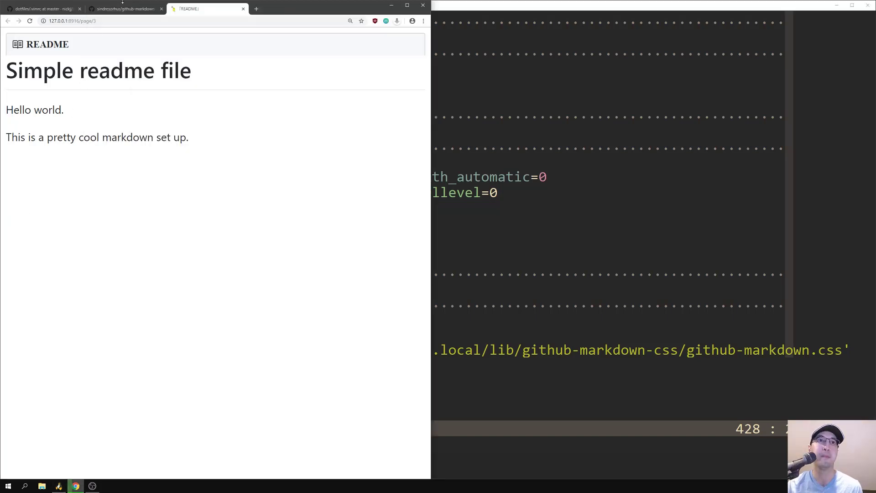
Browse the github-markdown-css repo, view github-markdown.css as raw text, select it all and return to the terminal
{"action": "left_click", "coordinate": [123, 8]}
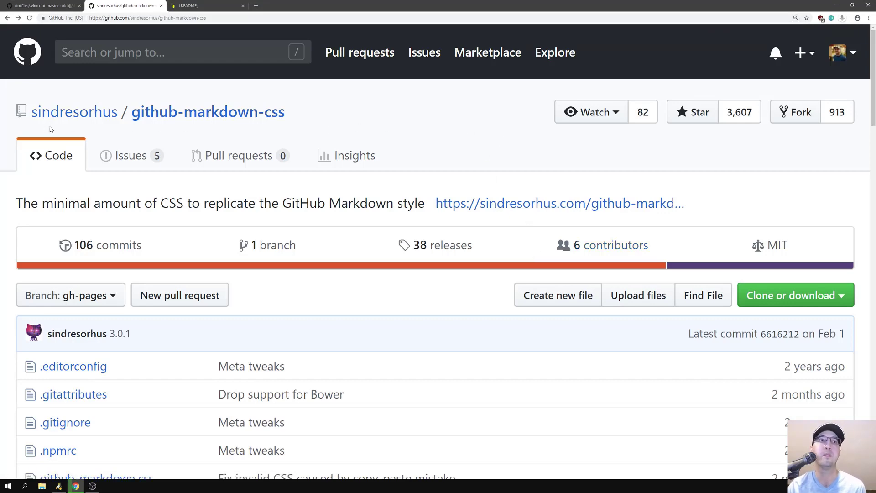
{"action": "mouse_move", "coordinate": [93, 124]}
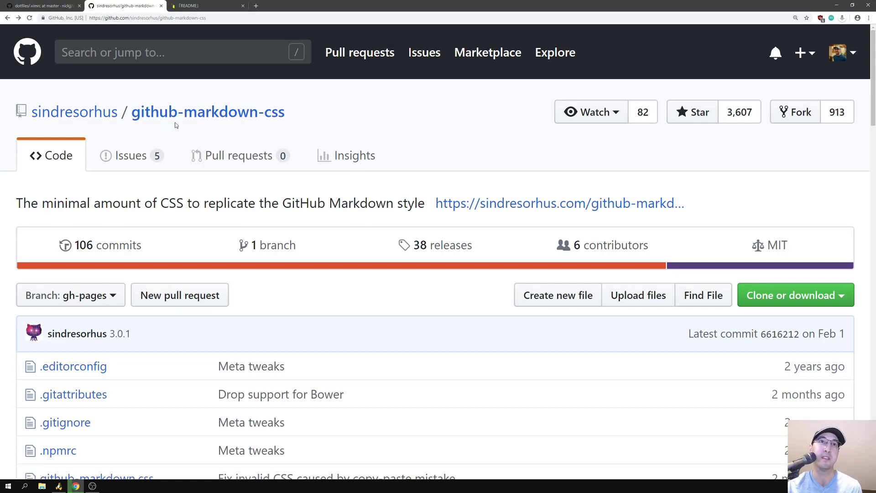
{"action": "mouse_move", "coordinate": [194, 131]}
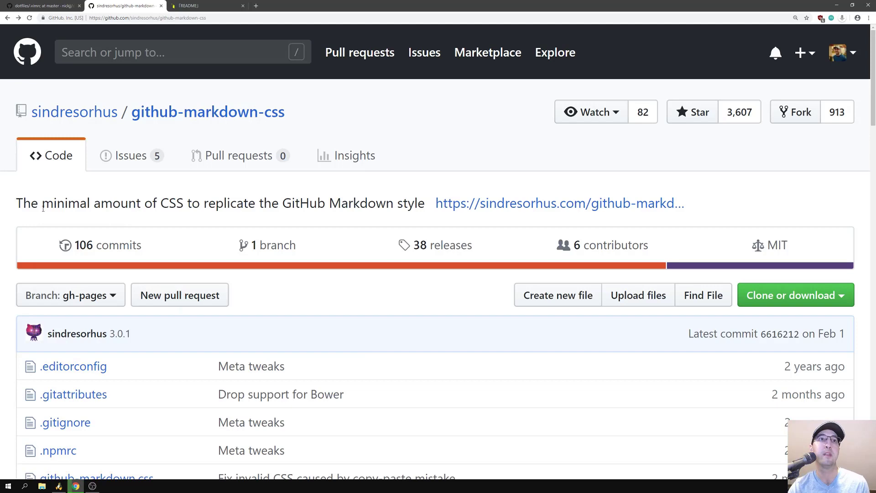
{"action": "mouse_move", "coordinate": [291, 215]}
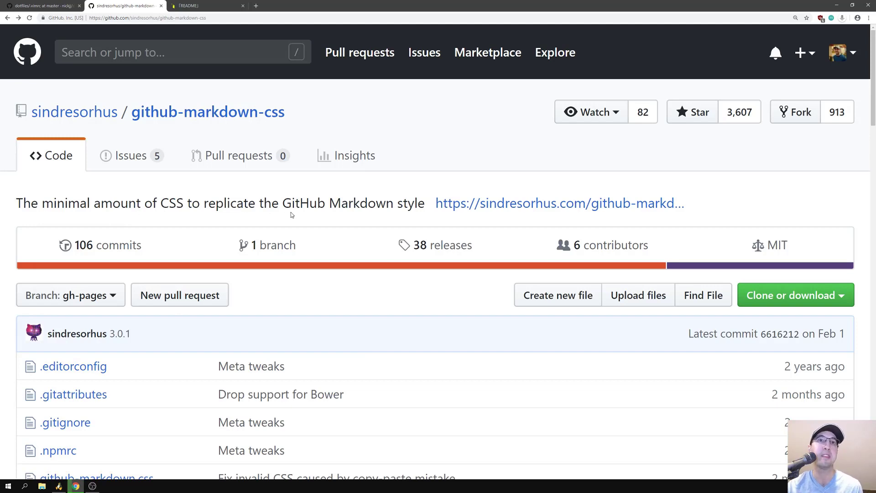
{"action": "scroll", "scroll_direction": "down", "scroll_amount": 3}
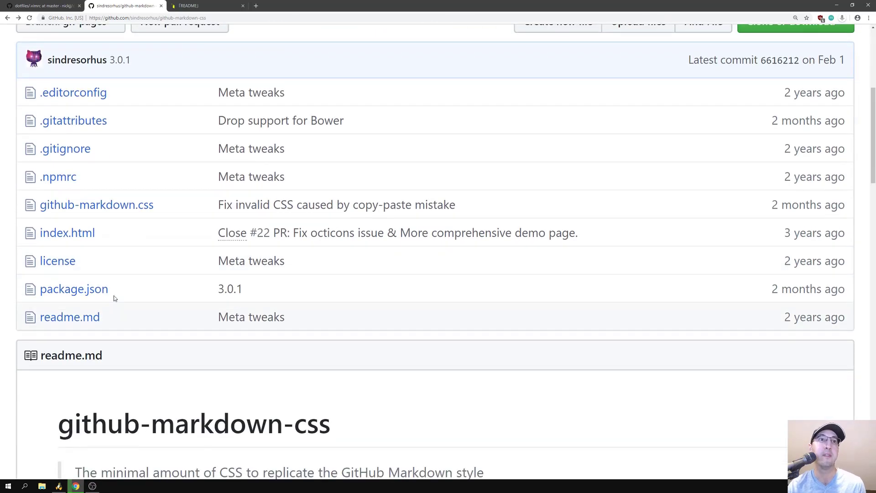
{"action": "left_click", "coordinate": [97, 204]}
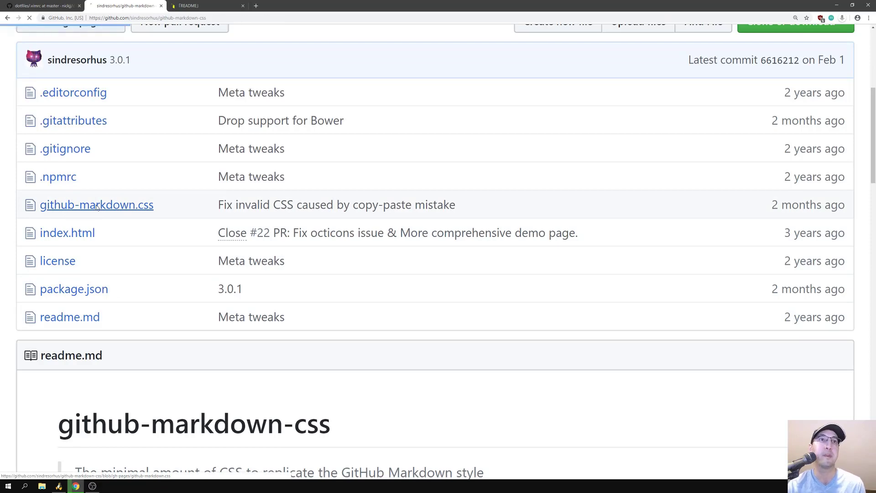
{"action": "left_click", "coordinate": [97, 204]}
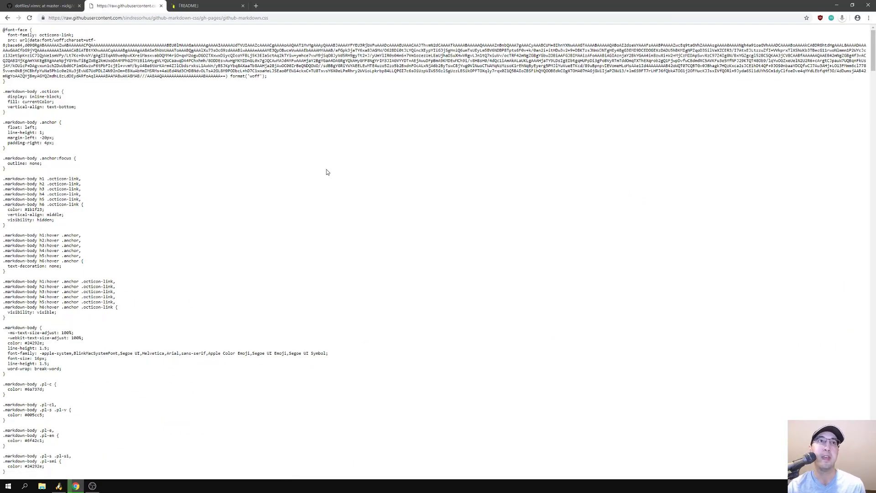
{"action": "key", "text": "ctrl+a"}
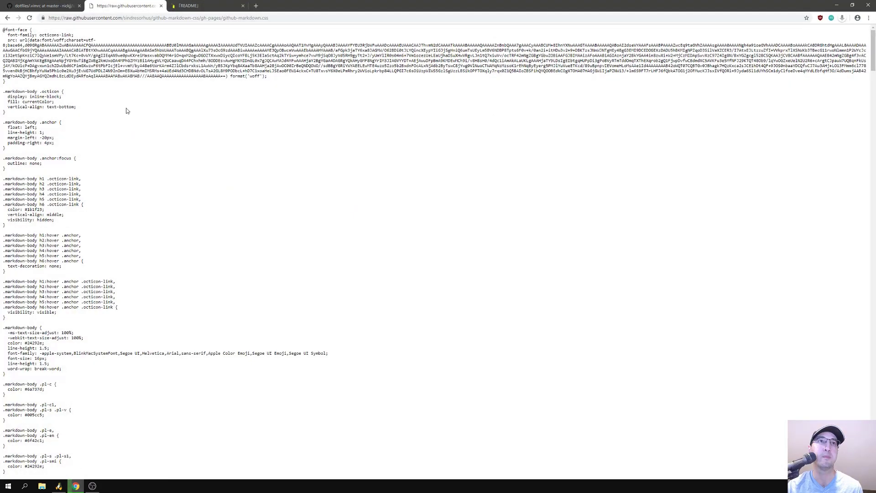
{"action": "left_click", "coordinate": [194, 6]}
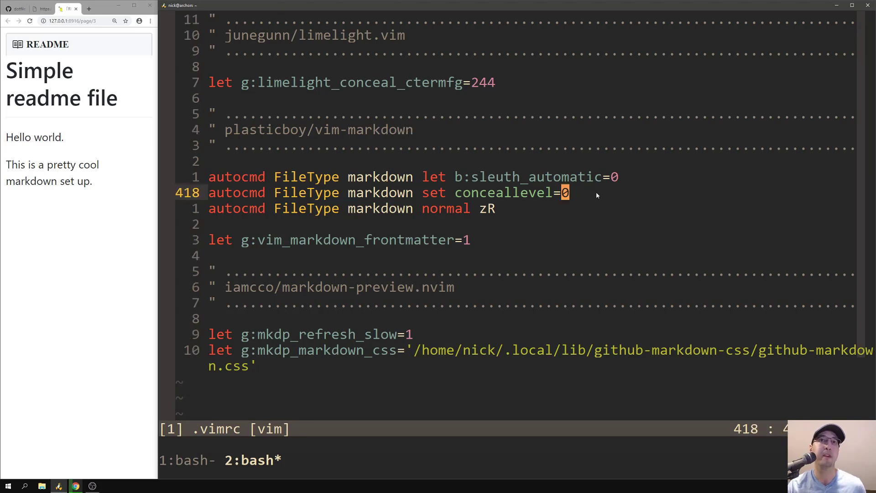
{"action": "mouse_move", "coordinate": [613, 203]}
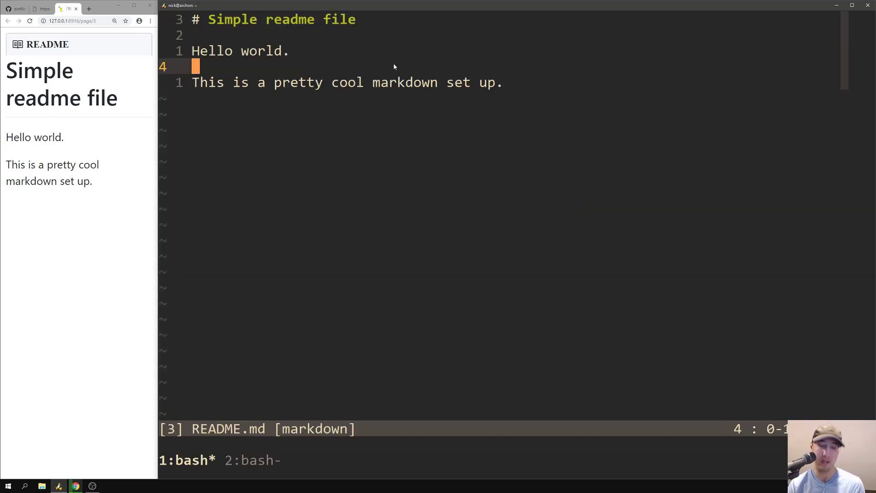
Insert the inline `code sample` line into README.md
{"action": "type", "text": "`code s"}
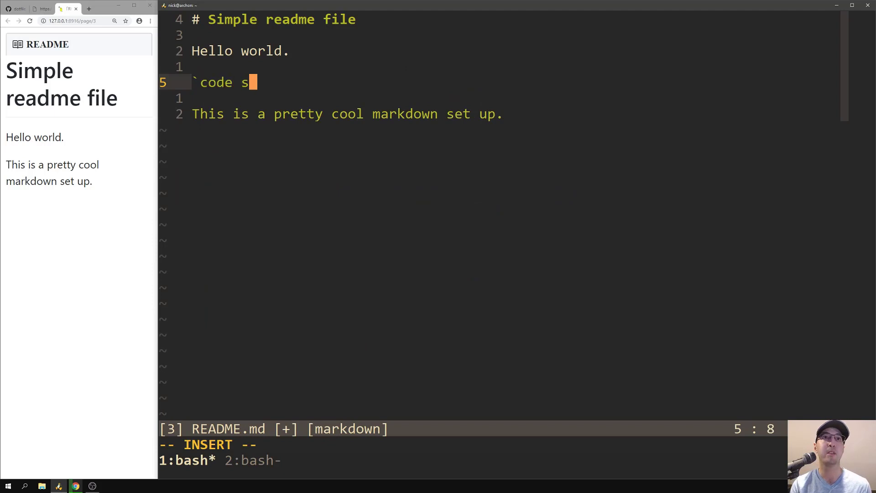
{"action": "type", "text": "ample`"}
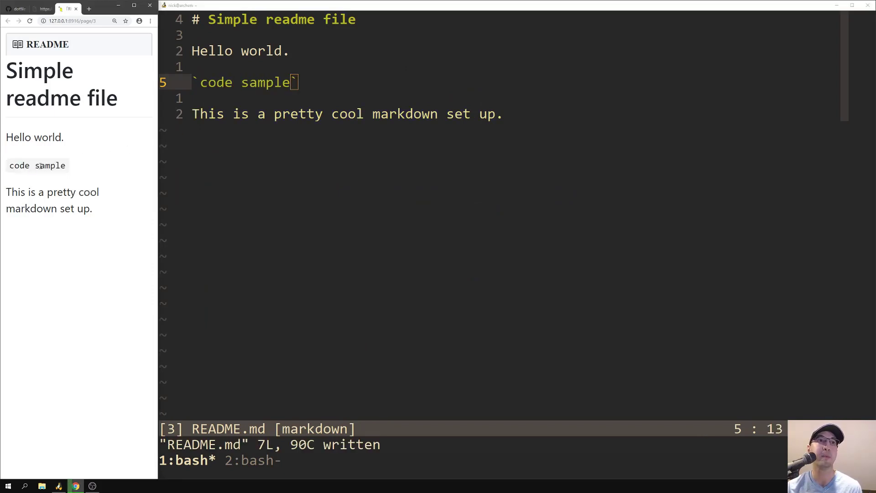
{"action": "mouse_move", "coordinate": [265, 83]}
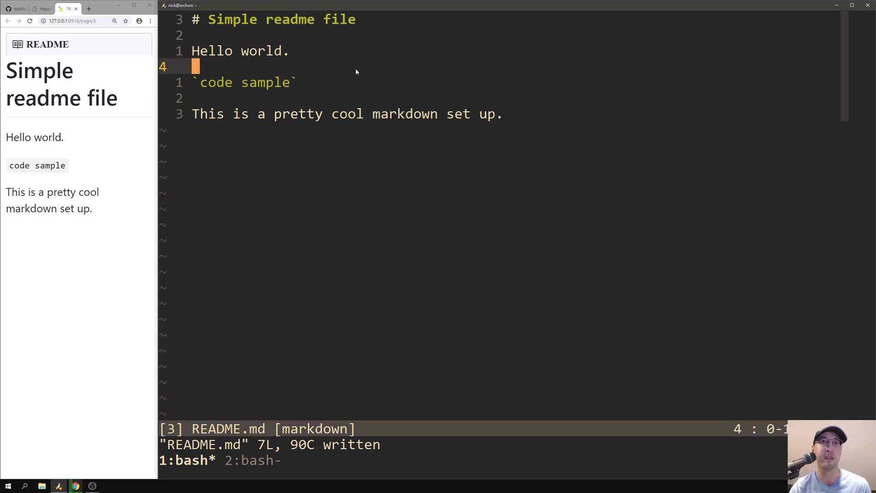
{"action": "mouse_move", "coordinate": [248, 69]}
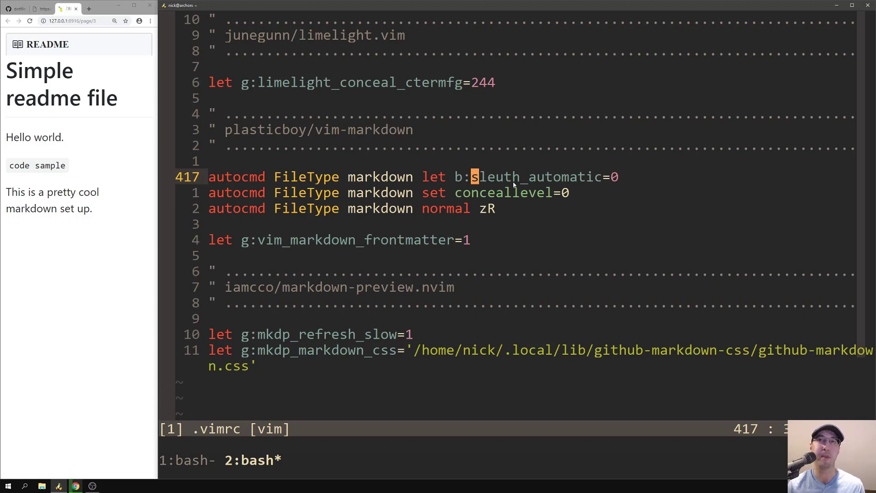
Search .vimrc for 'sle' and jump to the vim-sleuth plugin entry
{"action": "type", "text": "/sle"}
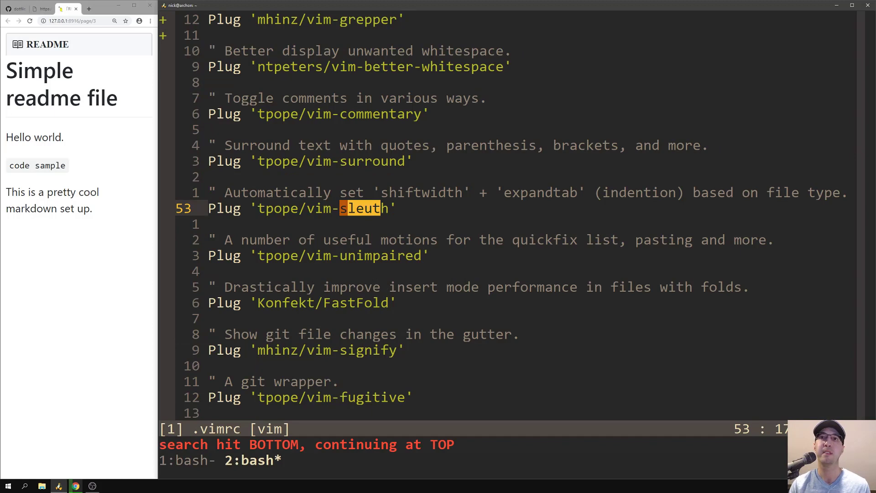
{"action": "key", "text": "n"}
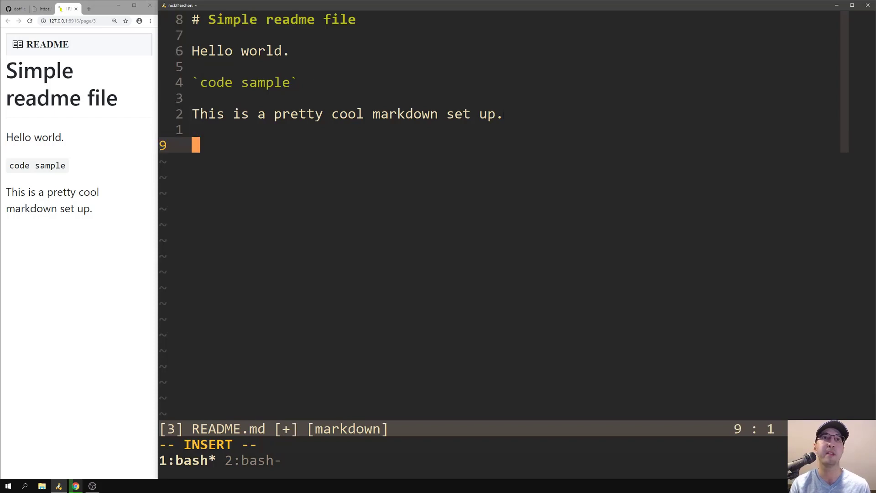
Add a second heading '# Another header' at the end of README.md and save it
{"action": "type", "text": "# Another header"}
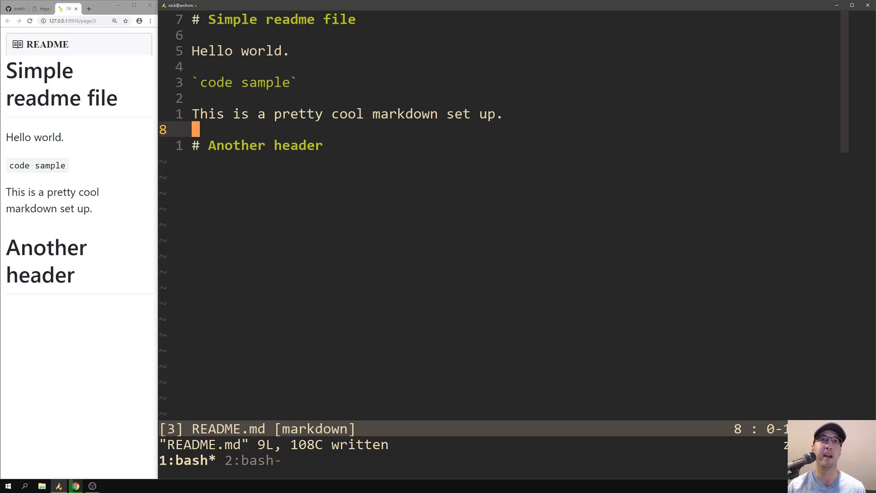
{"action": "mouse_move", "coordinate": [314, 86]}
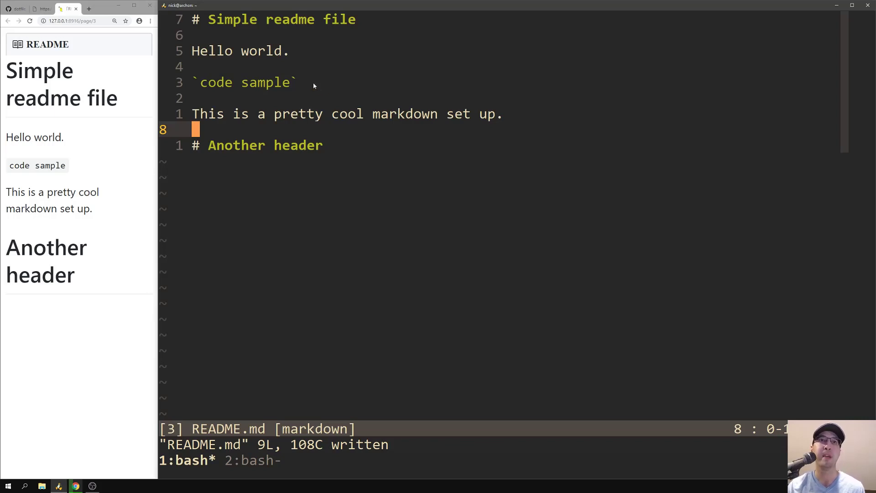
{"action": "mouse_move", "coordinate": [126, 154]}
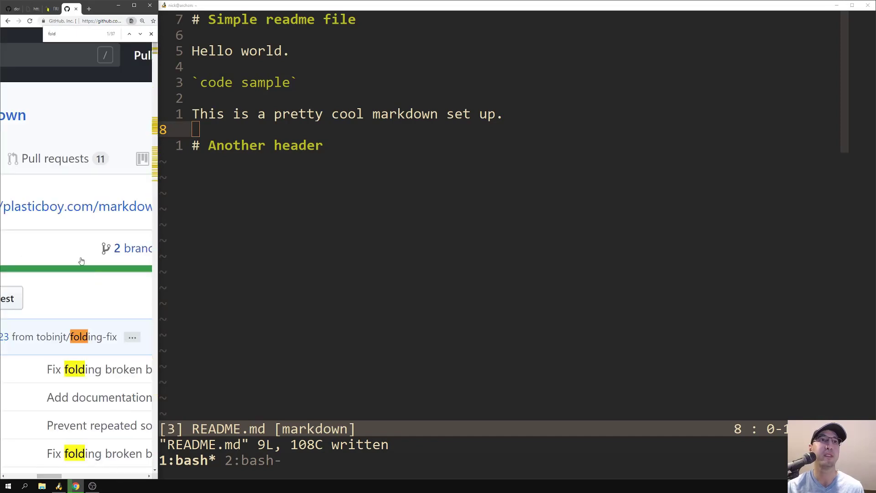
Add the line 'Add a paragraph.' below Another header in README.md, then go to the end of .vimrc
{"action": "left_click", "coordinate": [139, 34]}
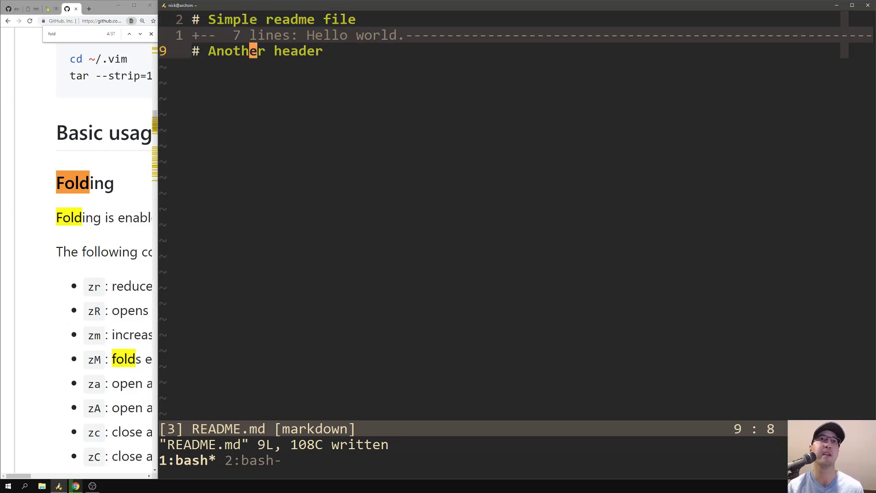
{"action": "key", "text": "i"}
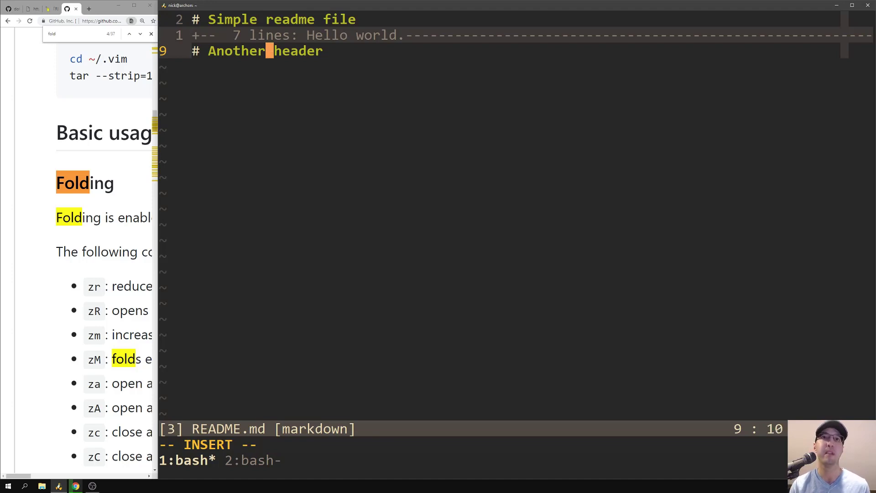
{"action": "type", "text": "Add"}
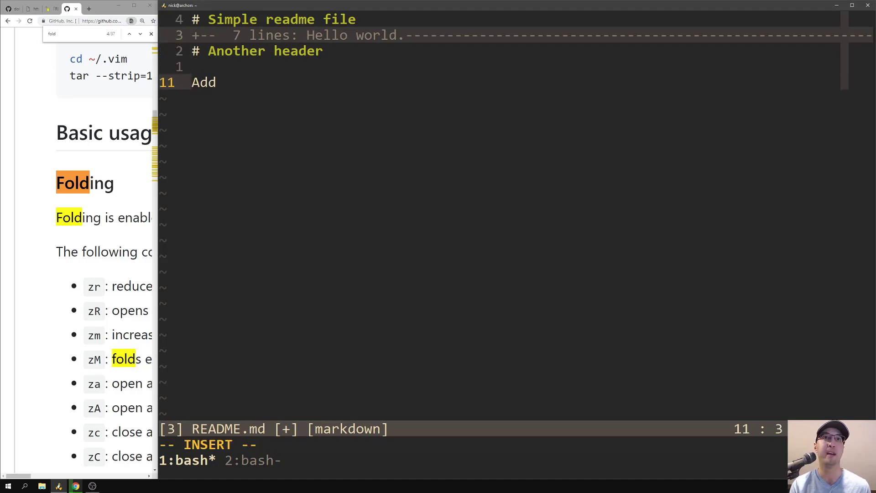
{"action": "type", "text": "a paragraph."}
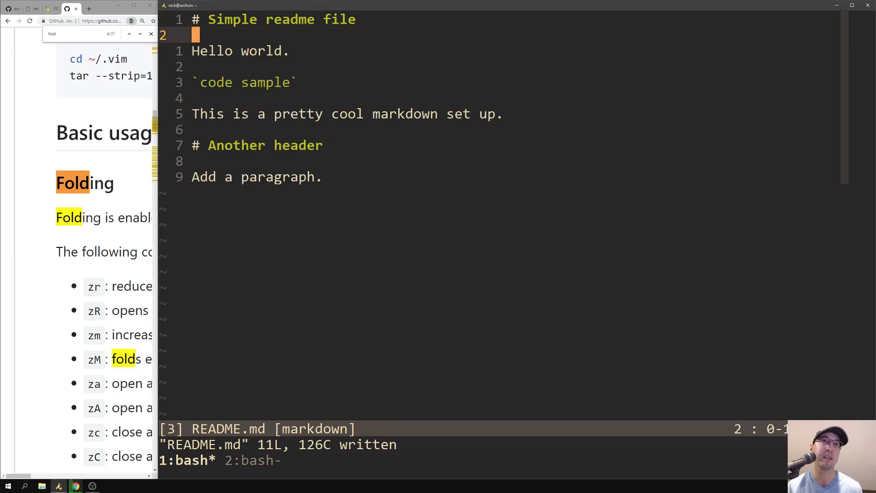
{"action": "key", "text": "G"}
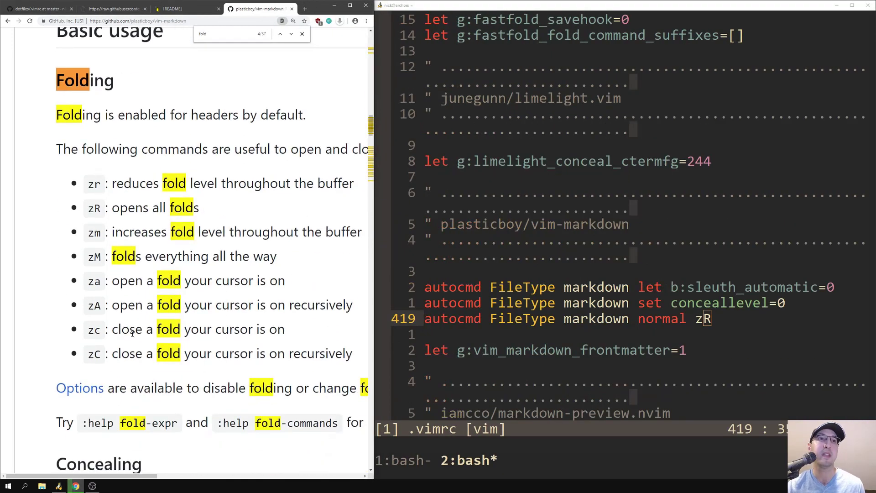
{"action": "mouse_move", "coordinate": [270, 203]}
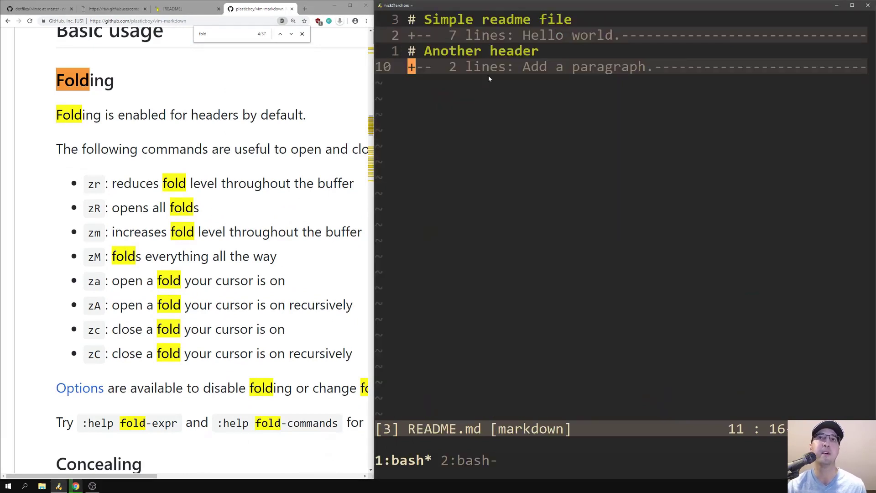
{"action": "mouse_move", "coordinate": [596, 40]}
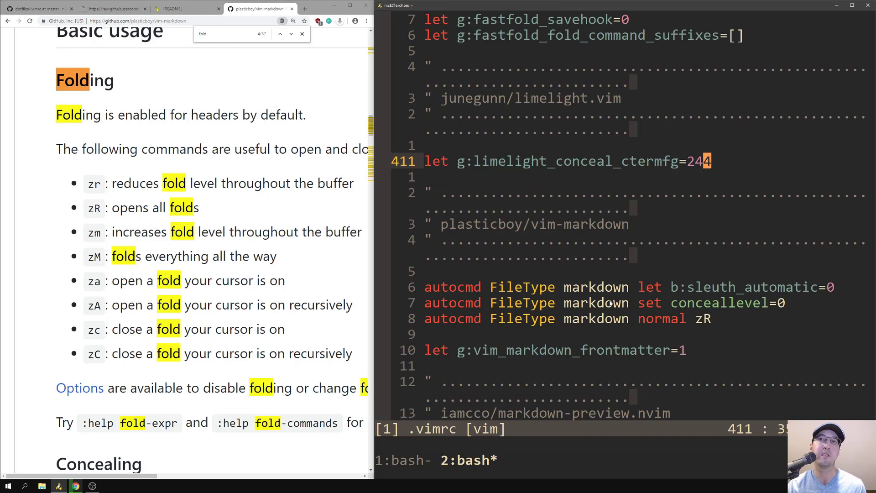
{"action": "mouse_move", "coordinate": [576, 152]}
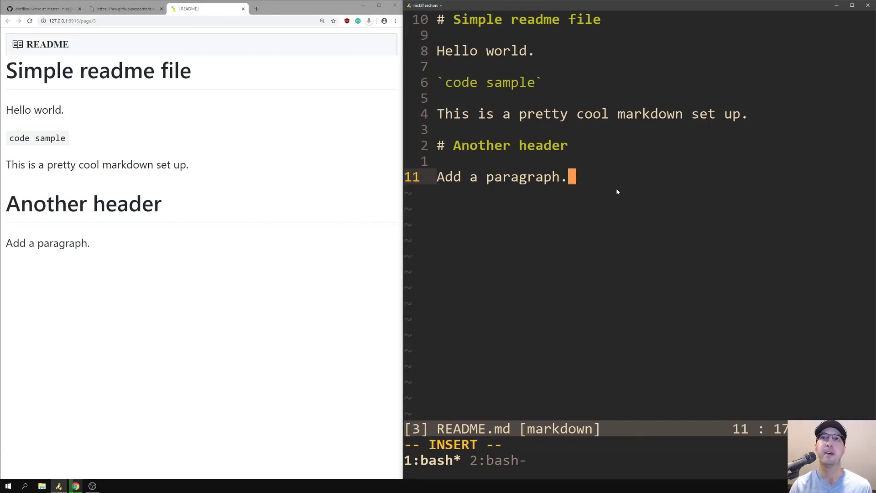
Add the image link '![This is the alt tag](.docs/vim-cheat-sheet.gif)' on a new line and save README.md
{"action": "key", "text": "Enter"}
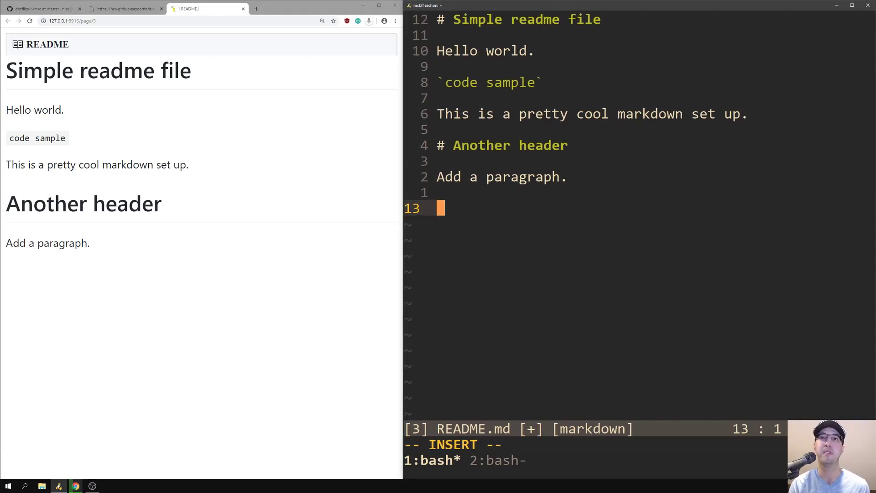
{"action": "type", "text": "!["}
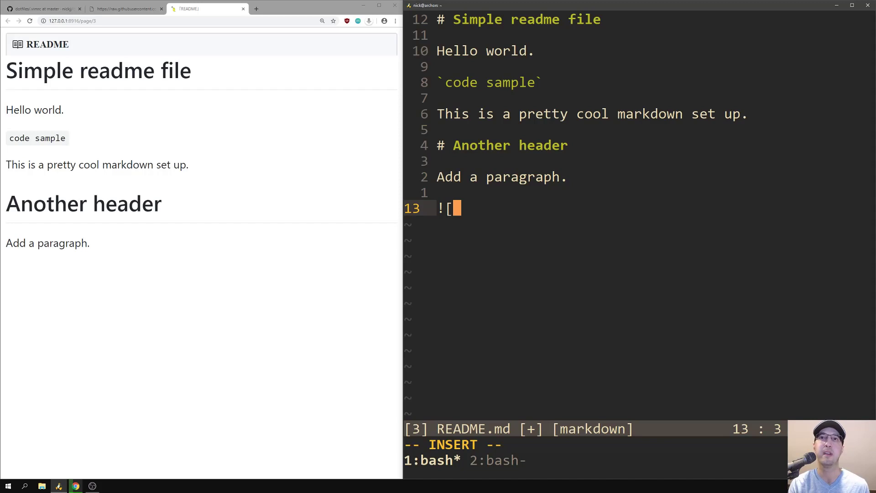
{"action": "type", "text": "This is the alt ta"}
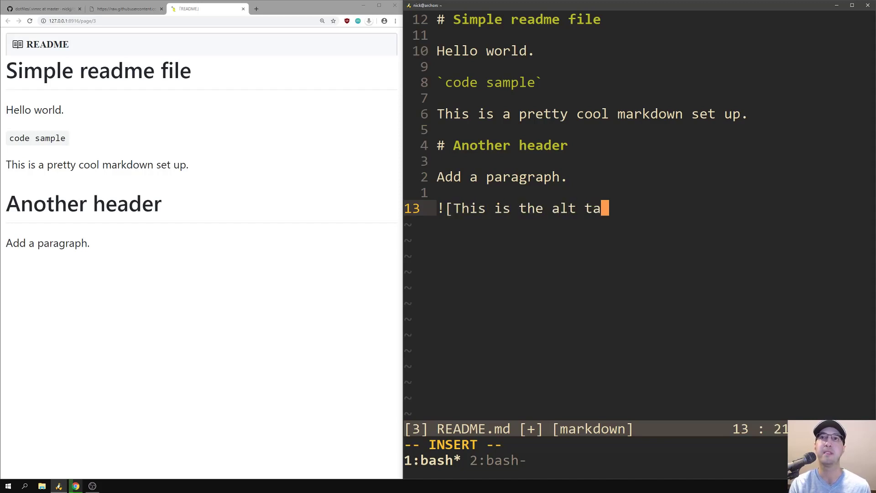
{"action": "type", "text": "g]()"}
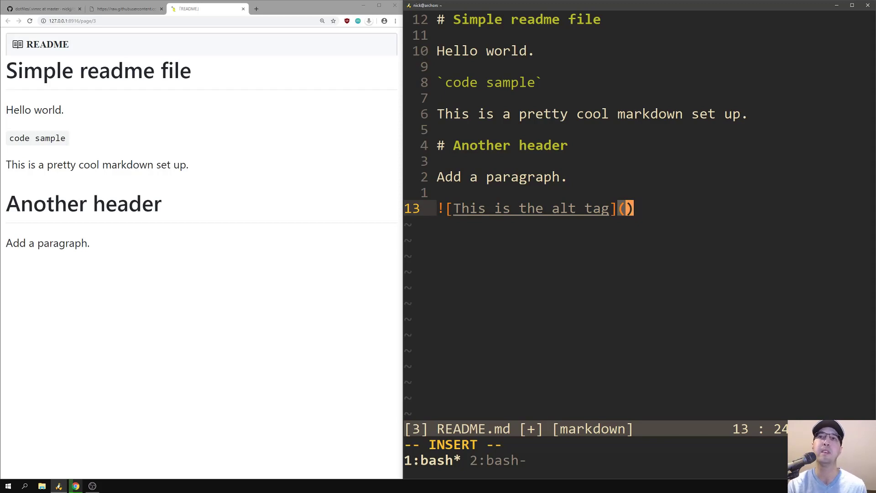
{"action": "type", "text": ".docs"}
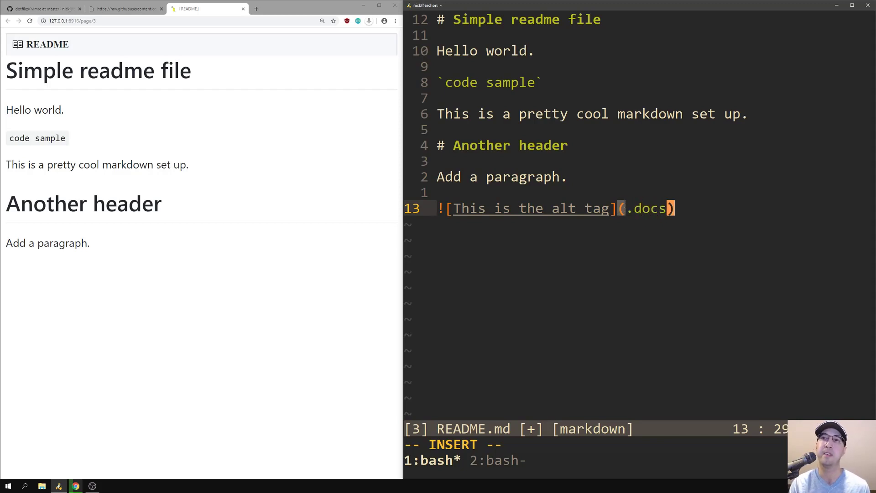
{"action": "type", "text": "/vi"}
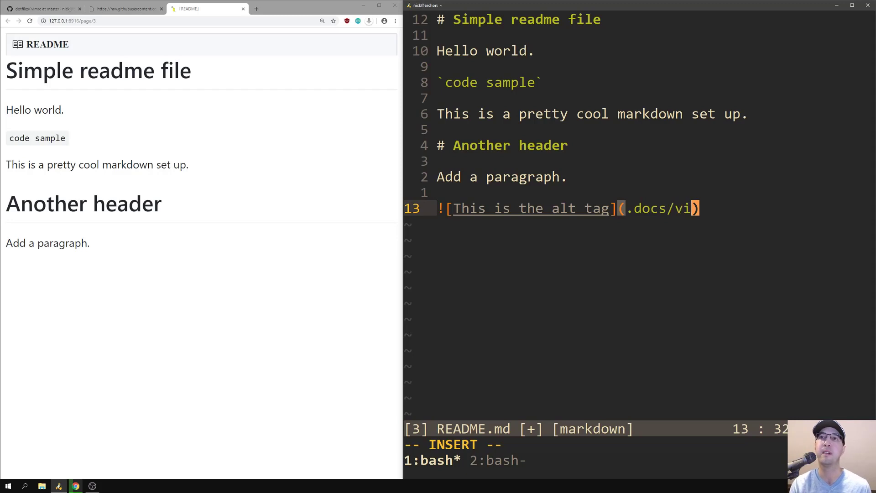
{"action": "type", "text": "m-cheat-"}
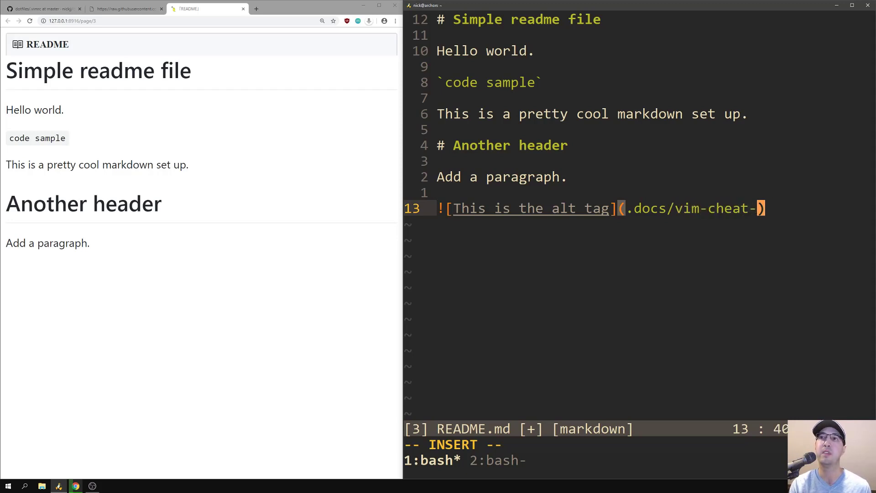
{"action": "type", "text": "sheet.gi"}
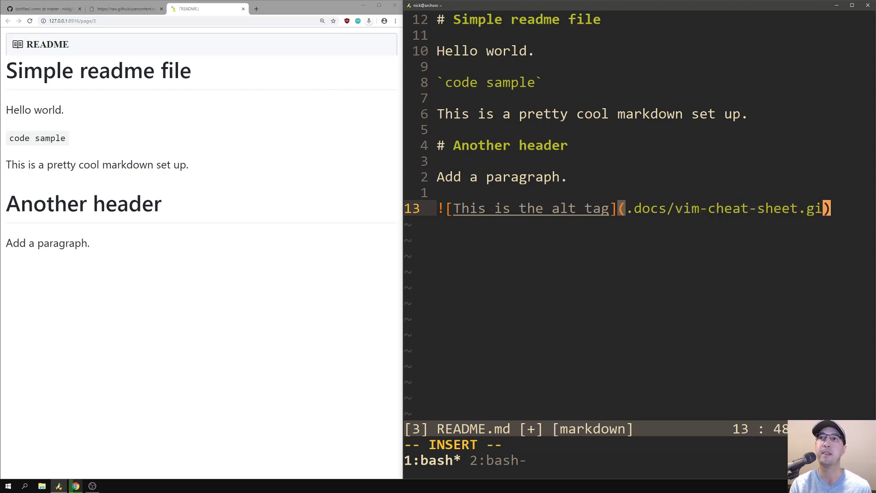
{"action": "key", "text": "Escape"}
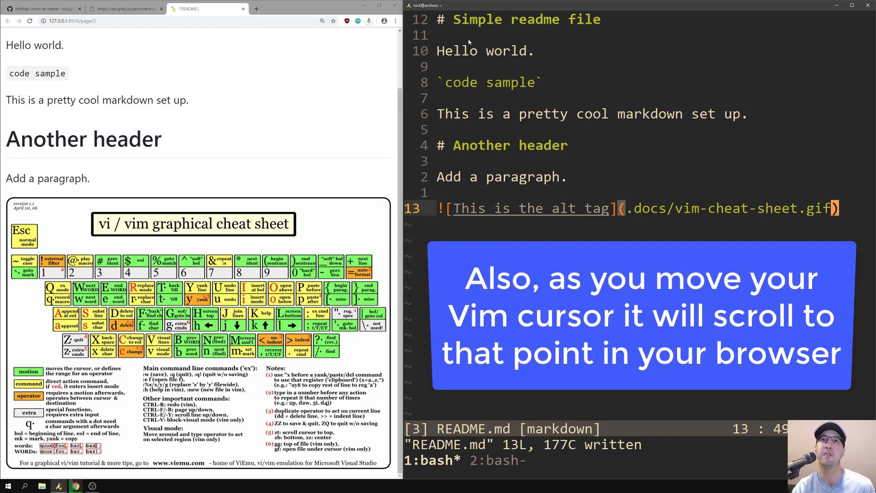
{"action": "mouse_move", "coordinate": [293, 127]}
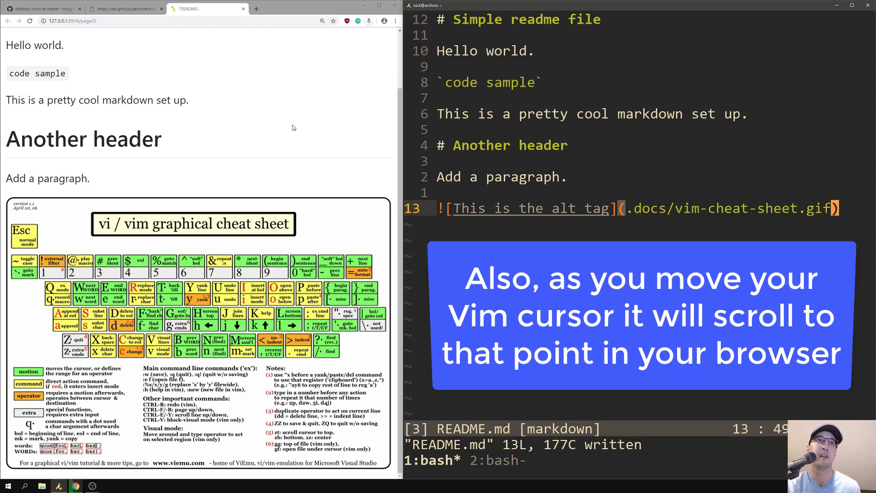
{"action": "mouse_move", "coordinate": [334, 112]}
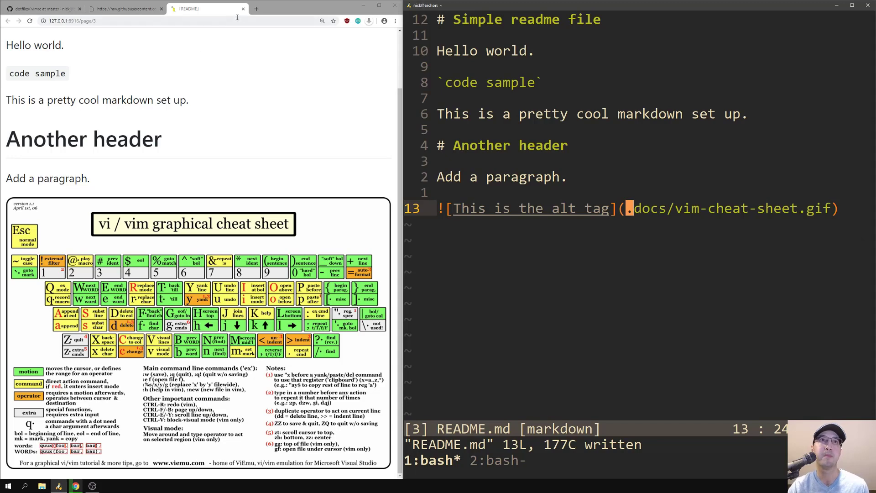
Start creating a new repository from GitHub's + menu
{"action": "left_click", "coordinate": [41, 8]}
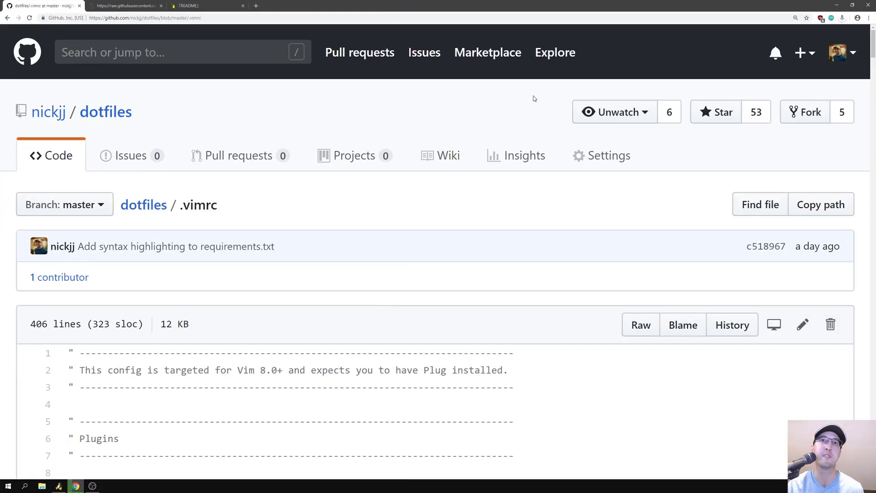
{"action": "left_click", "coordinate": [800, 53]}
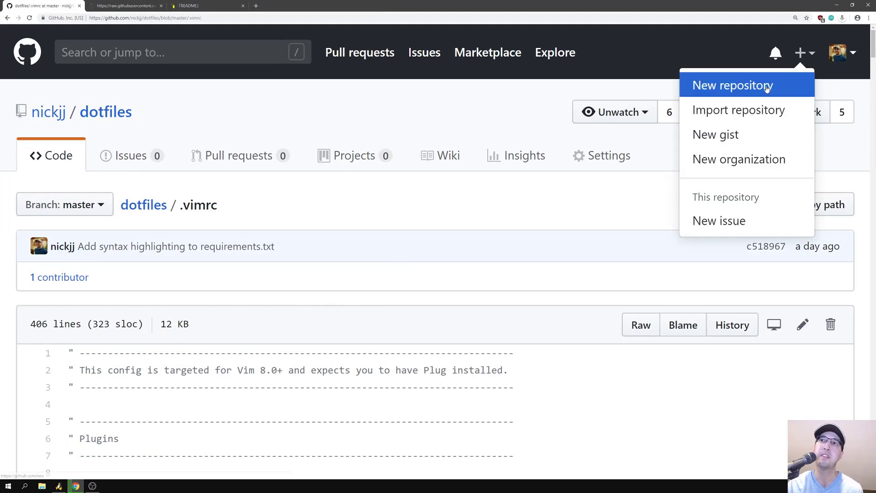
{"action": "left_click", "coordinate": [732, 86]}
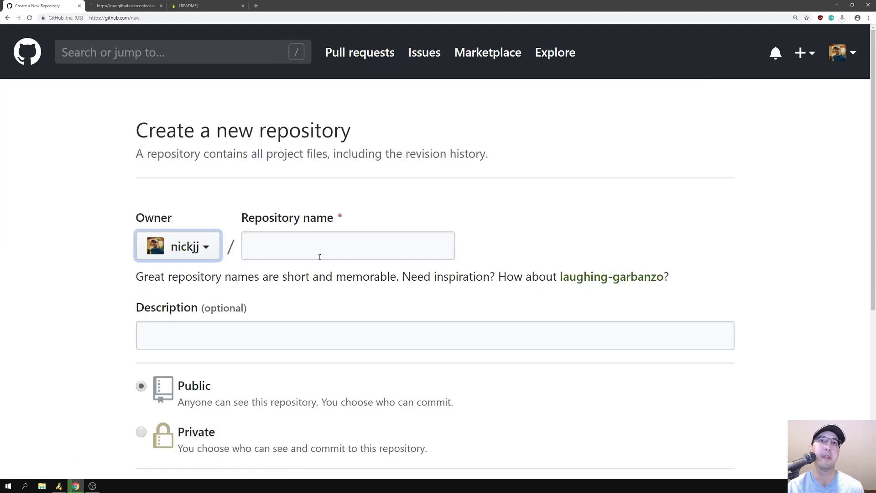
Name the repository markdowntest, make it Private and create it
{"action": "type", "text": "markdowntest"}
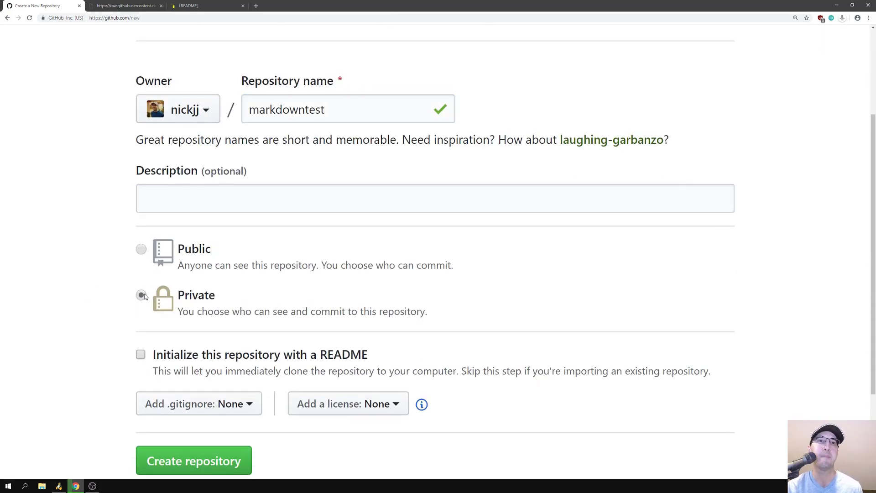
{"action": "left_click", "coordinate": [193, 460]}
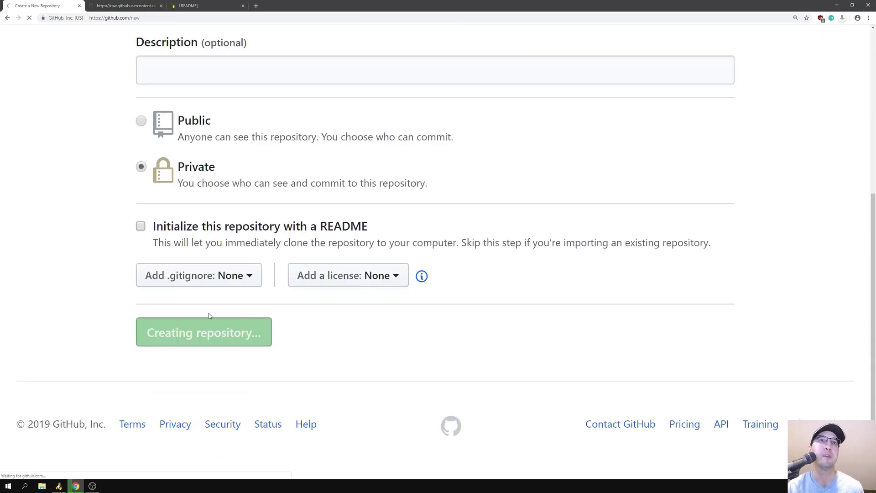
{"action": "left_click", "coordinate": [203, 332]}
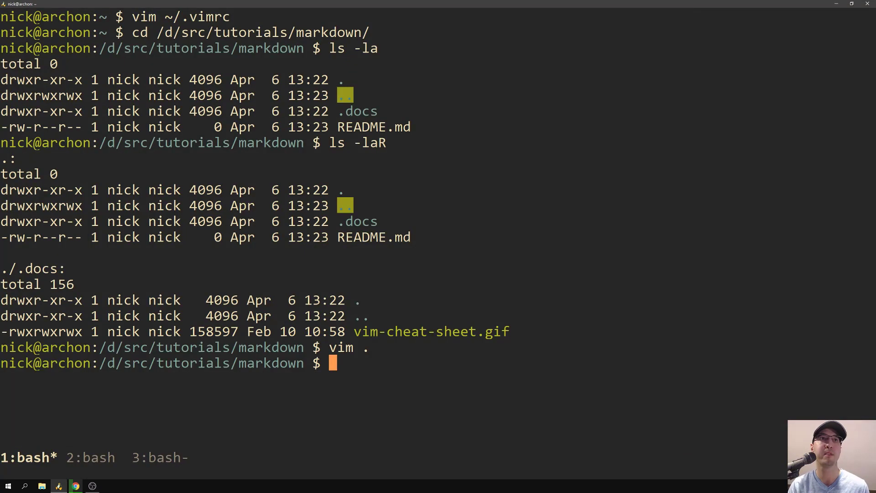
Run git init, git add -A and git commit, landing in Vim's commit message buffer with junk text
{"action": "type", "text": "git init"}
{"action": "type", "text": "git add -A"}
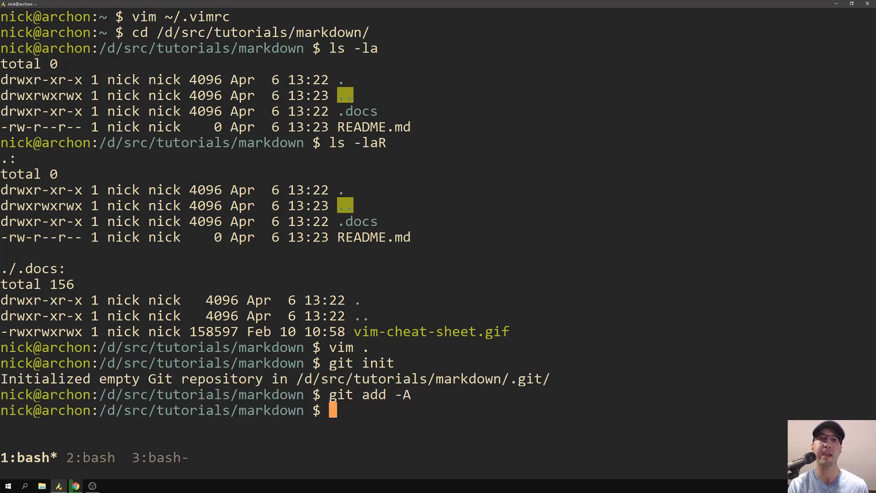
{"action": "type", "text": "clear"}
{"action": "type", "text": "git commit"}
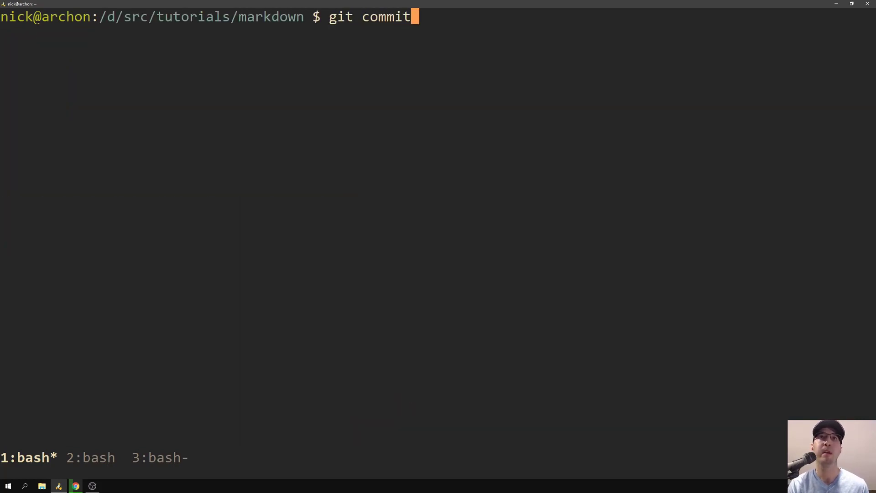
{"action": "type", "text": "-m \"...\""}
{"action": "type", "text": "H  sf sdfsd fsd fsdf sdf sfs fsdf s "}
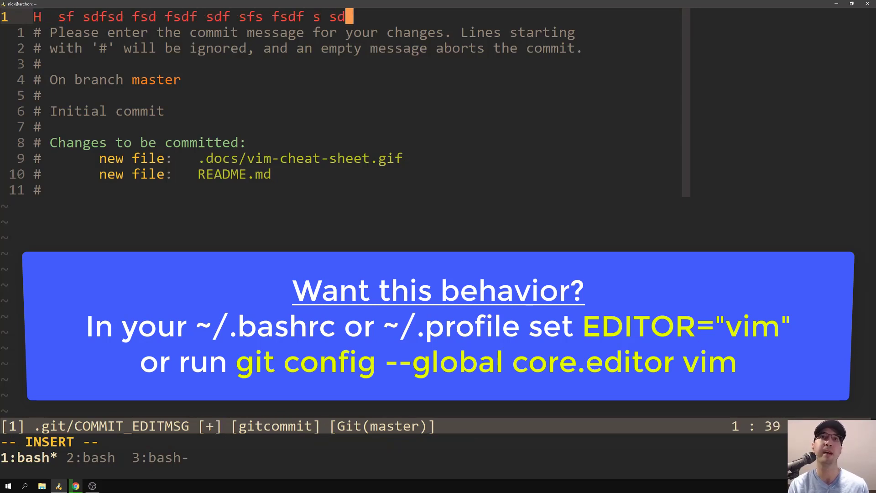
{"action": "type", "text": "sdf sd sdfs"}
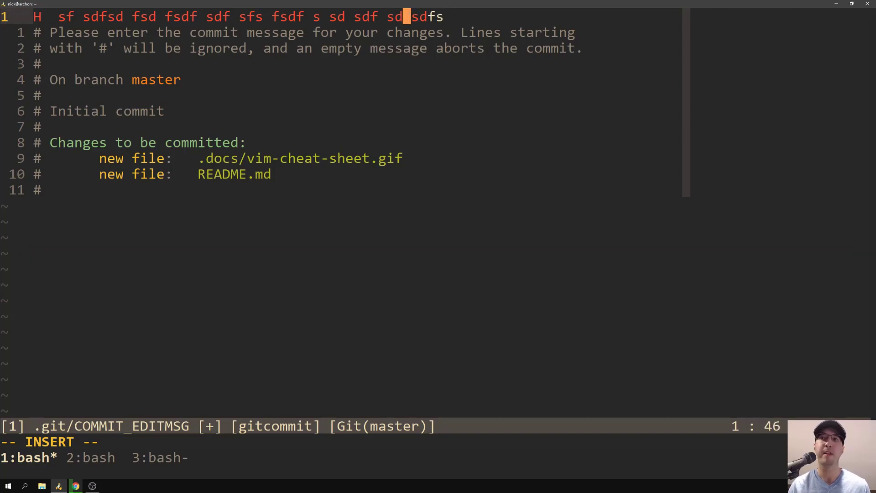
{"action": "type", "text": "df"}
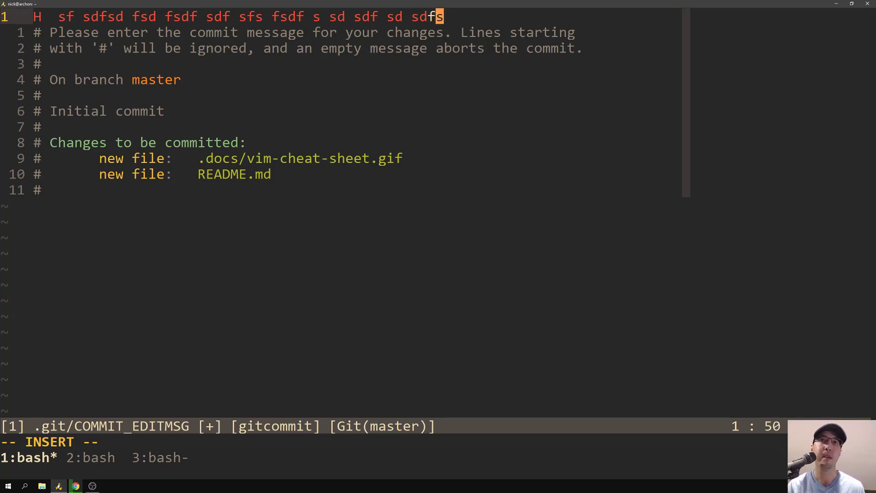
Clear the junk message line and begin the 'Initial' commit message
{"action": "key", "text": "BackSpace"}
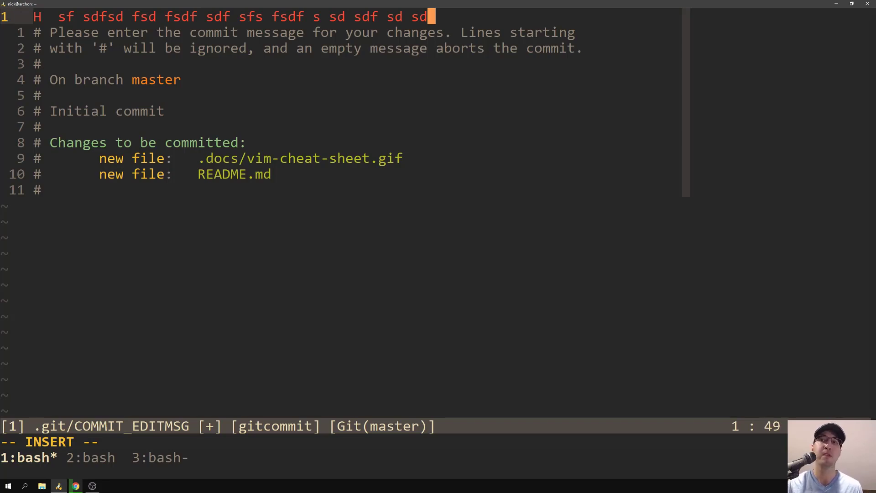
{"action": "key", "text": "BackSpace"}
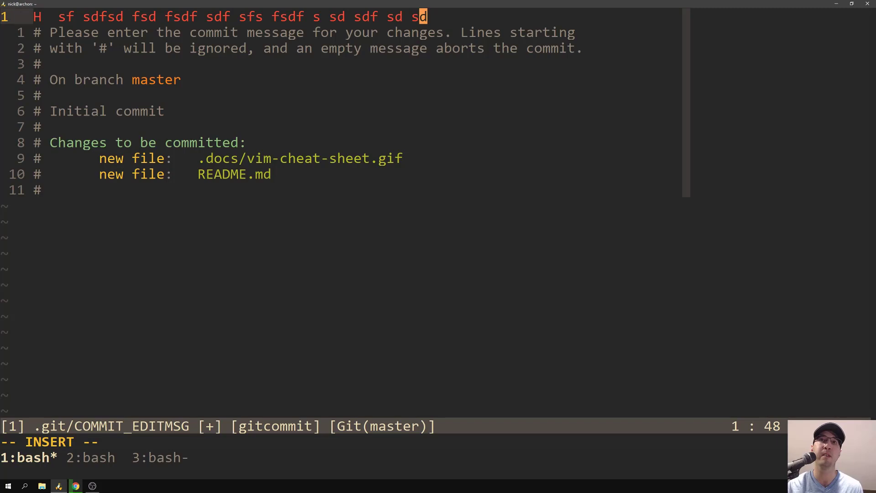
{"action": "key", "text": "BackSpace"}
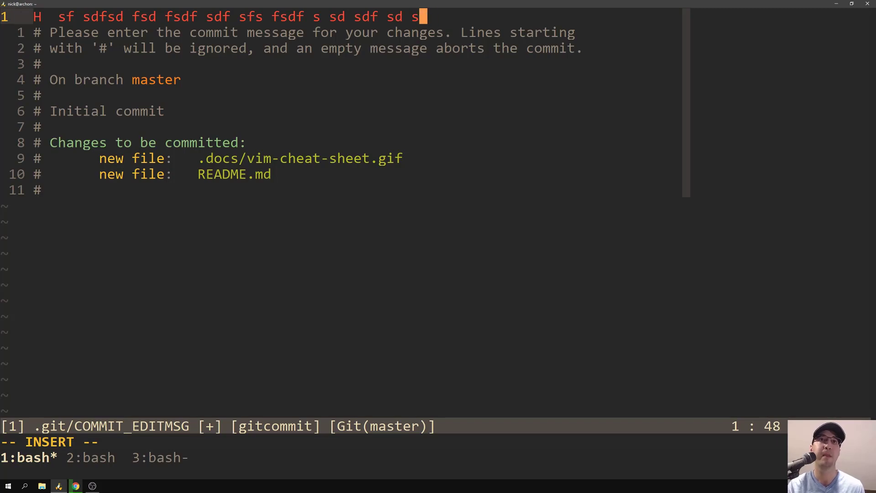
{"action": "key", "text": "Ctrl+u"}
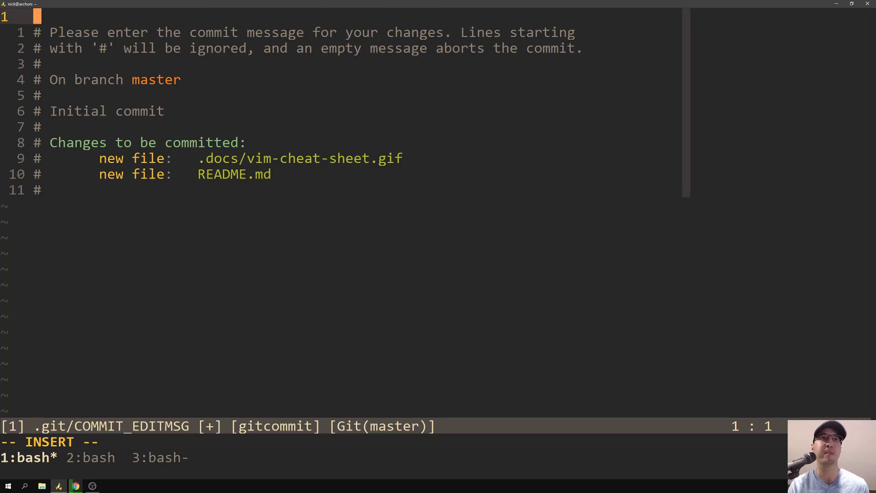
{"action": "type", "text": "Ini"}
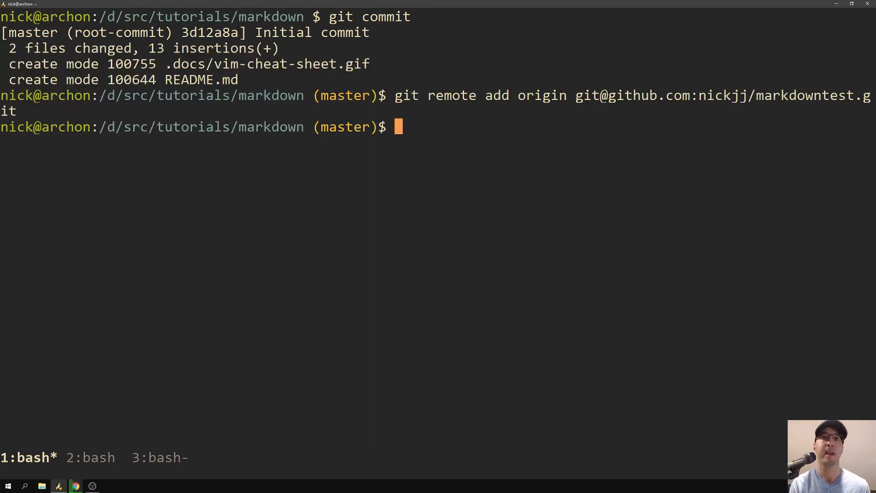
Push master to the markdowntest repository with git push -u origin master
{"action": "type", "text": "git push -u origin master"}
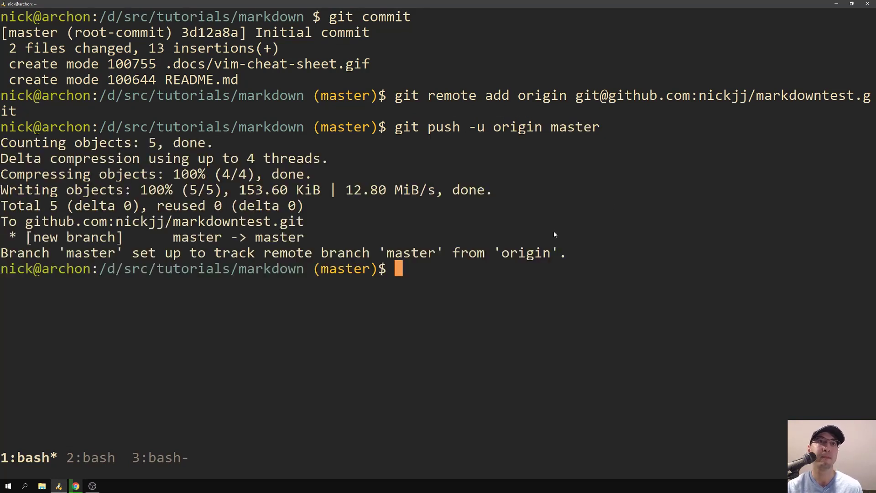
{"action": "left_click", "coordinate": [75, 486]}
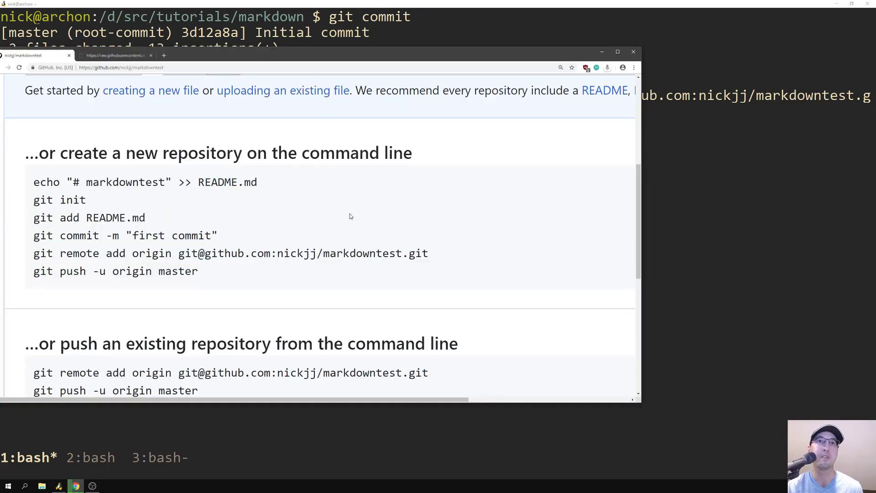
Reload the markdowntest repository page and scroll to the rendered README
{"action": "left_click", "coordinate": [617, 52]}
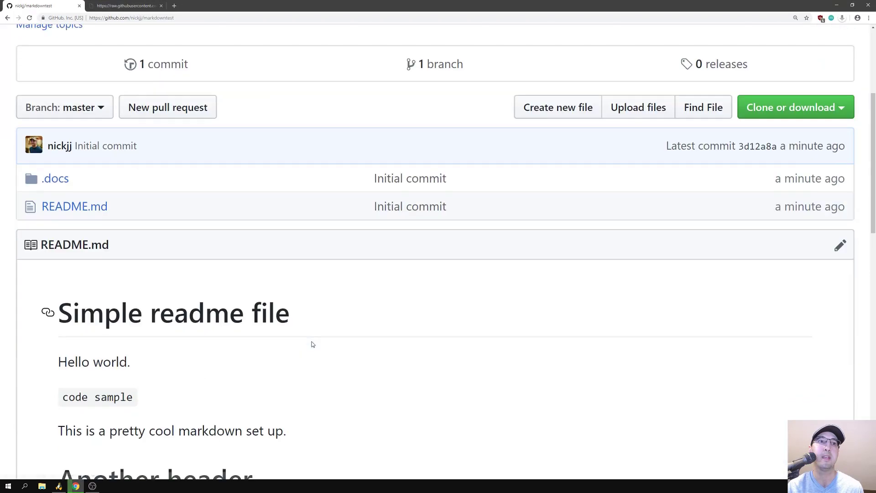
{"action": "scroll", "scroll_direction": "down", "scroll_amount": 3}
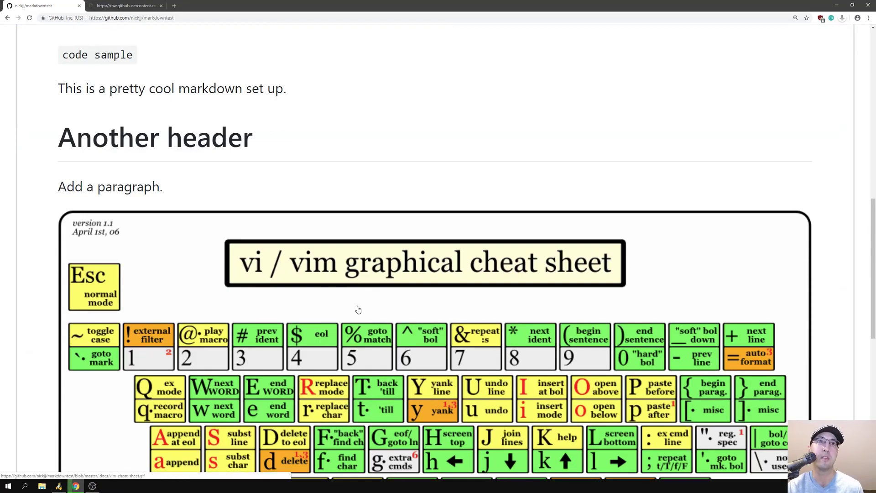
{"action": "mouse_move", "coordinate": [66, 261]}
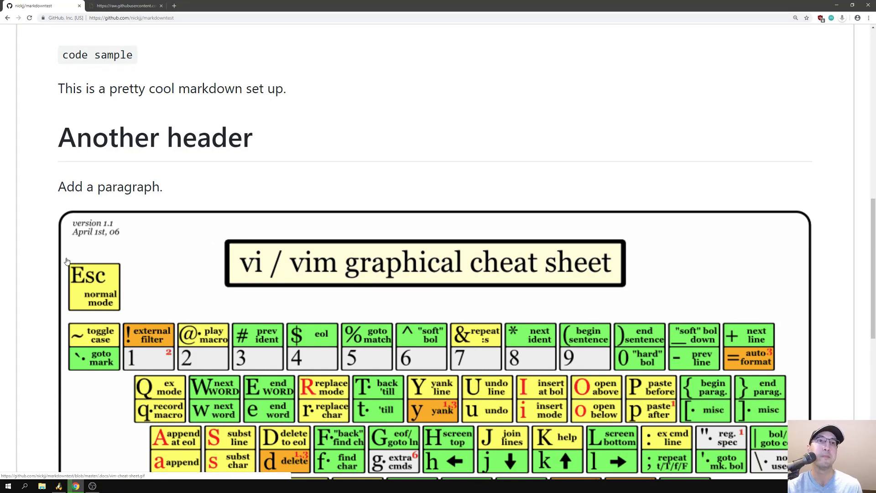